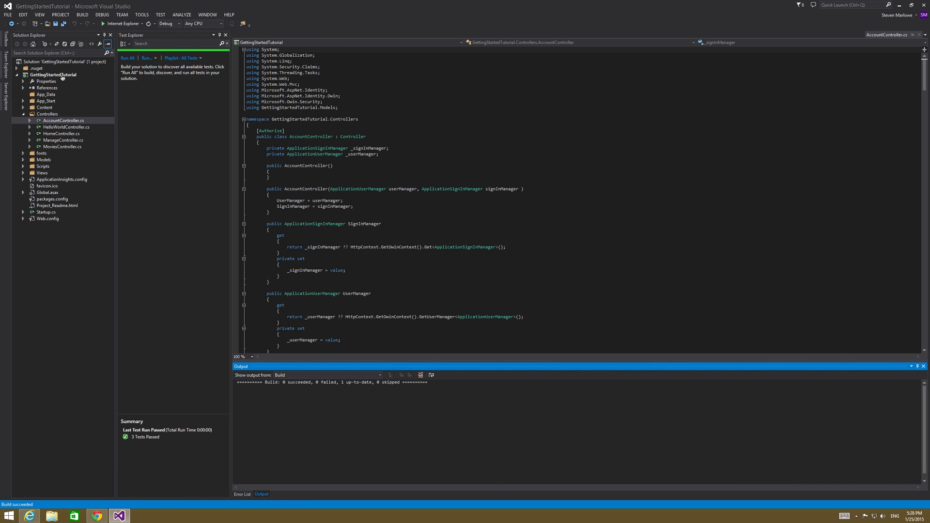
Run GettingStartedTutorial in Internet Explorer, visit About and Contact, then close the browser.
click(57, 74)
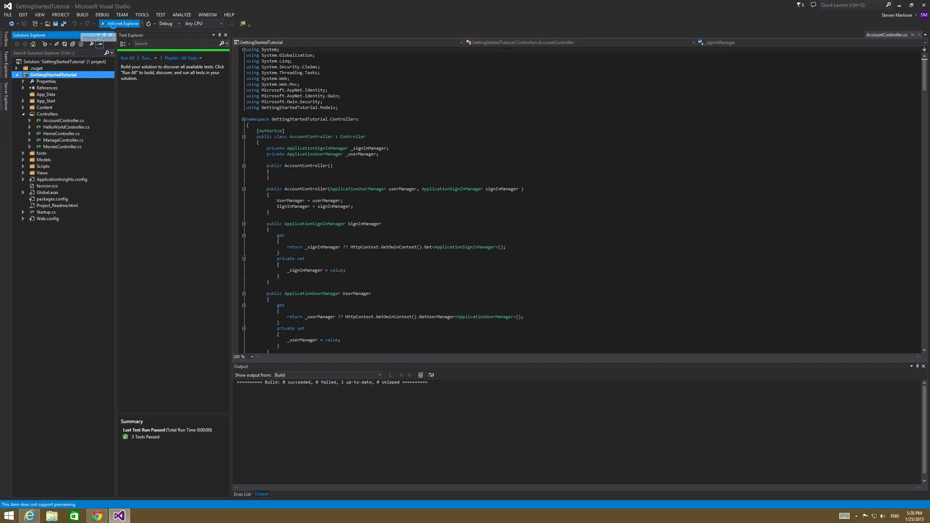
click(101, 23)
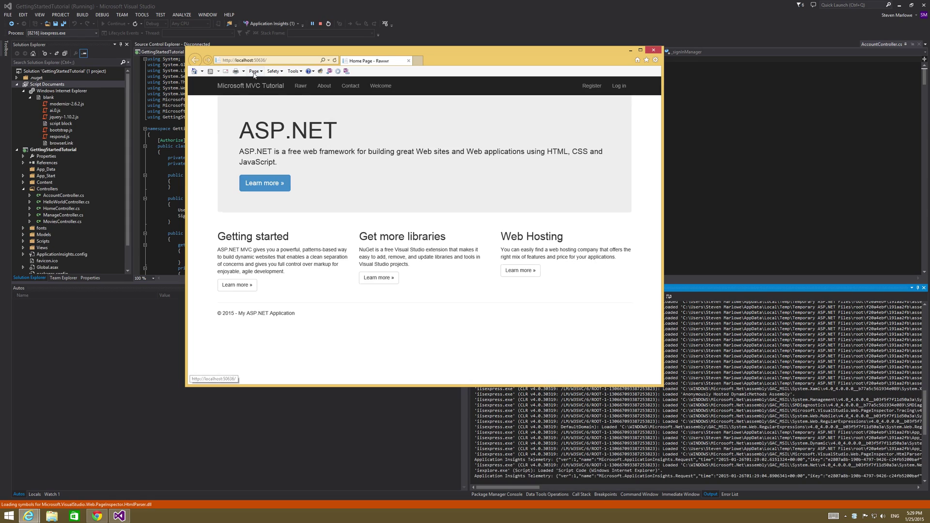
click(323, 86)
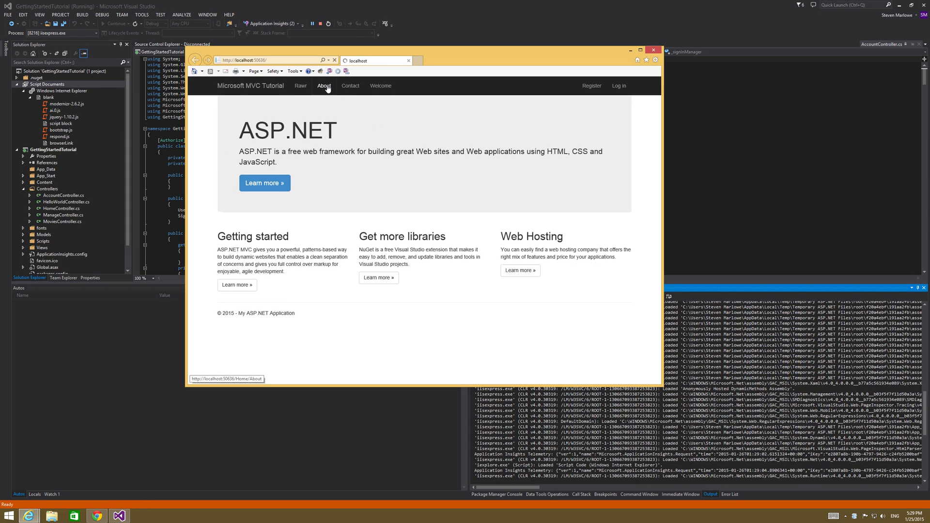
click(350, 86)
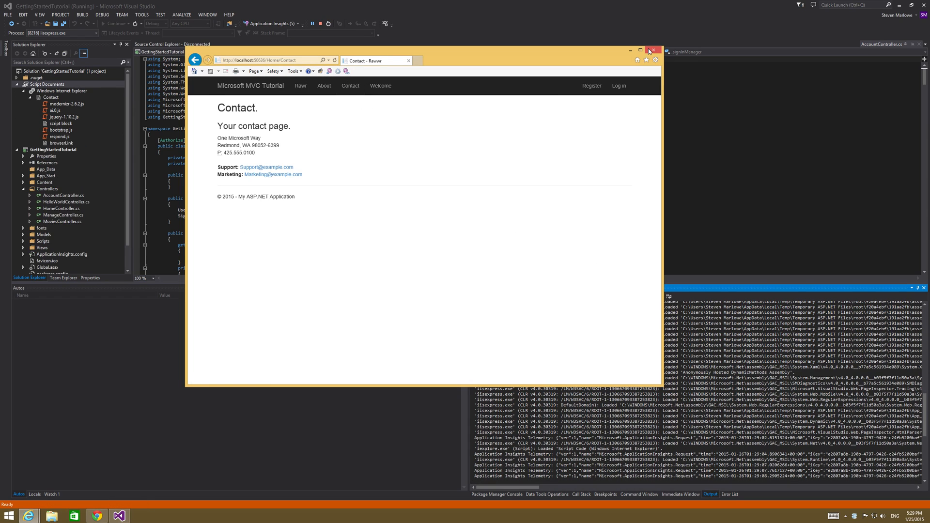
click(655, 50)
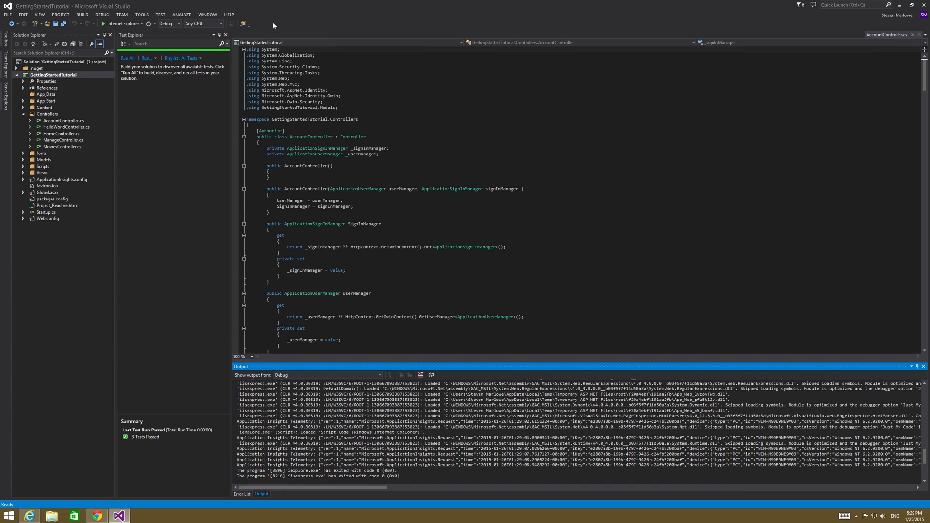
Collapse the GettingStartedTutorial project node in Solution Explorer.
click(36, 114)
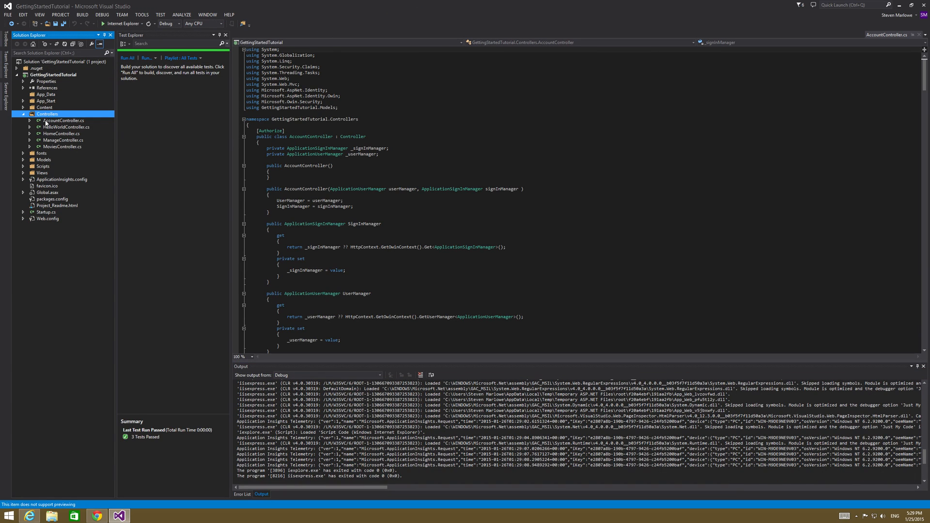
click(26, 113)
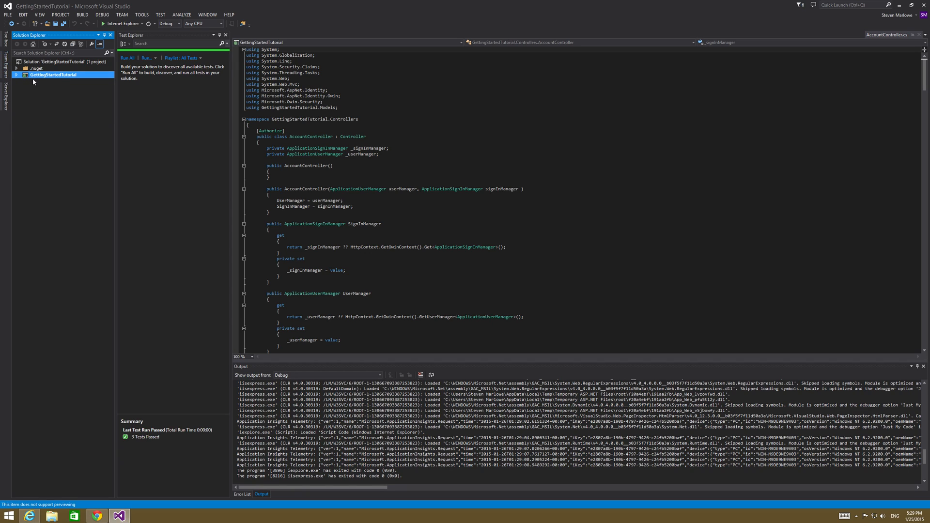
mouse_move(43, 99)
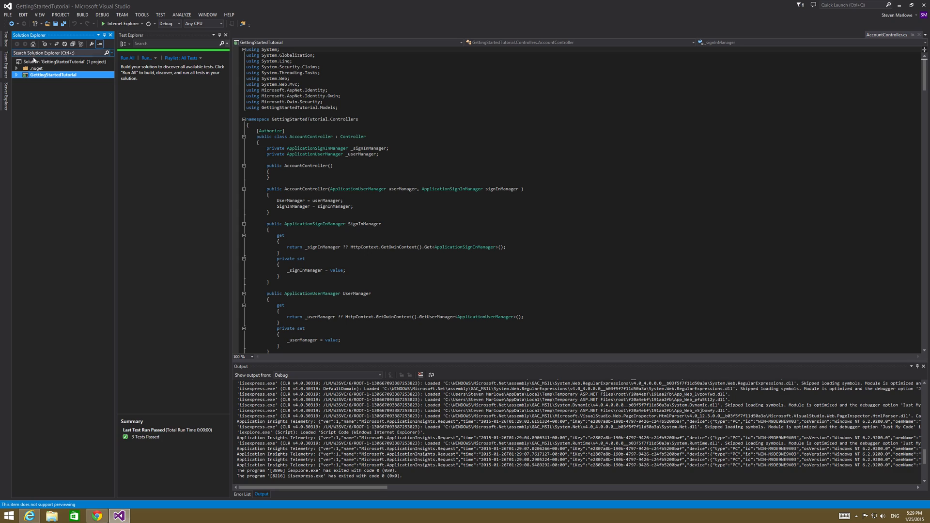
Add a Visual C# Unit Test Project named GettingStartedTutorialTests to the solution.
right_click(44, 63)
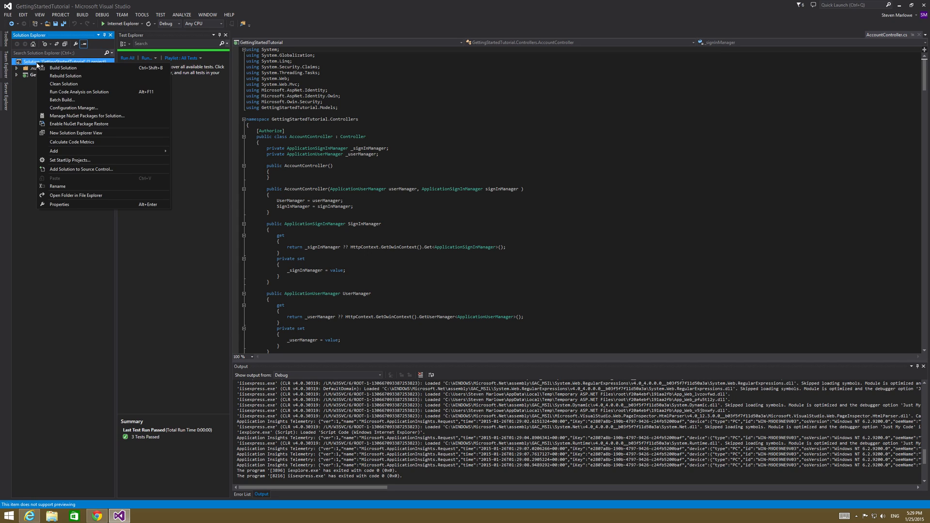
mouse_move(52, 151)
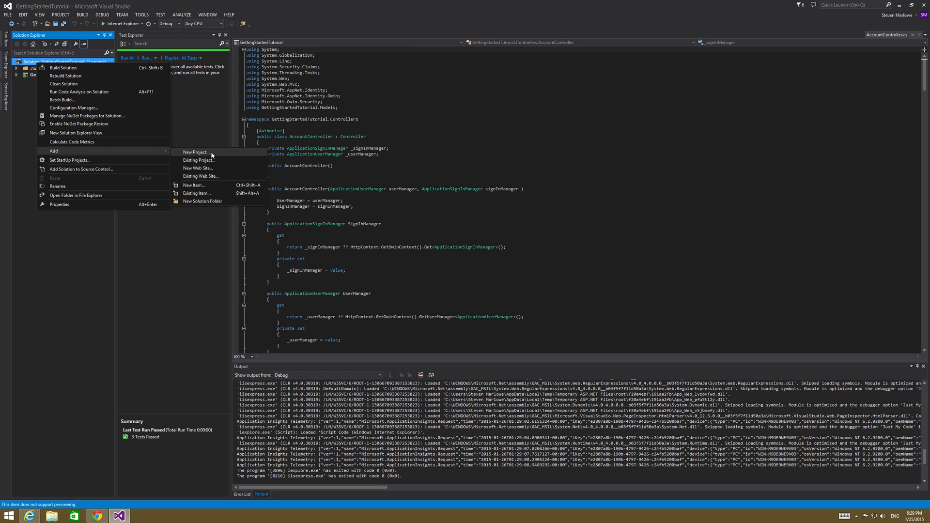
click(196, 152)
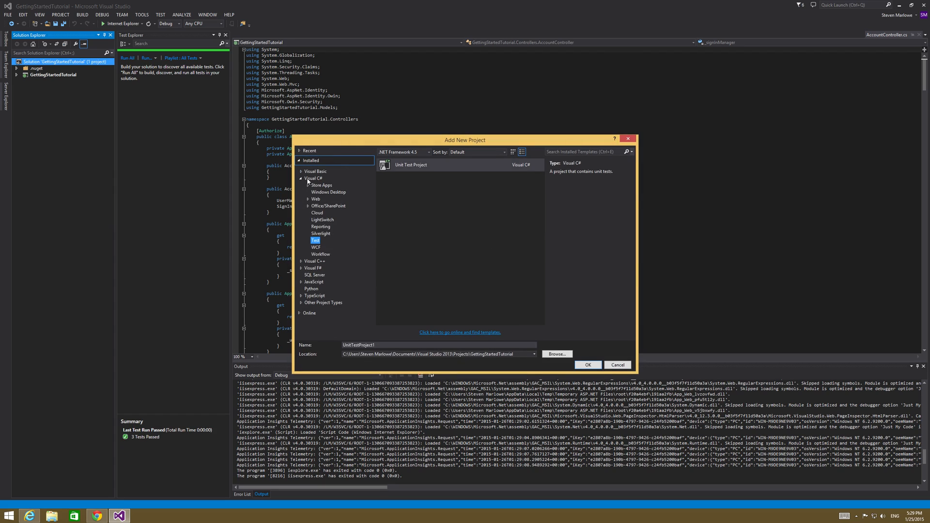
click(313, 178)
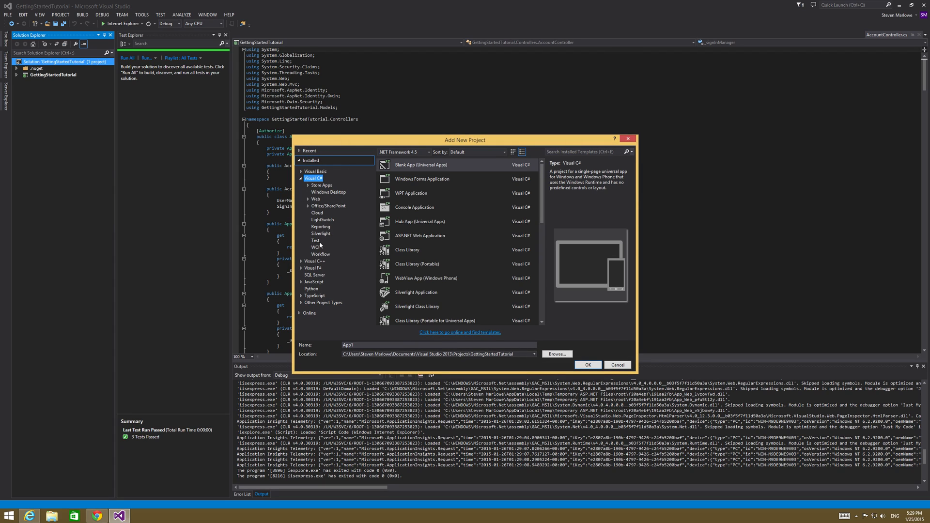
click(315, 240)
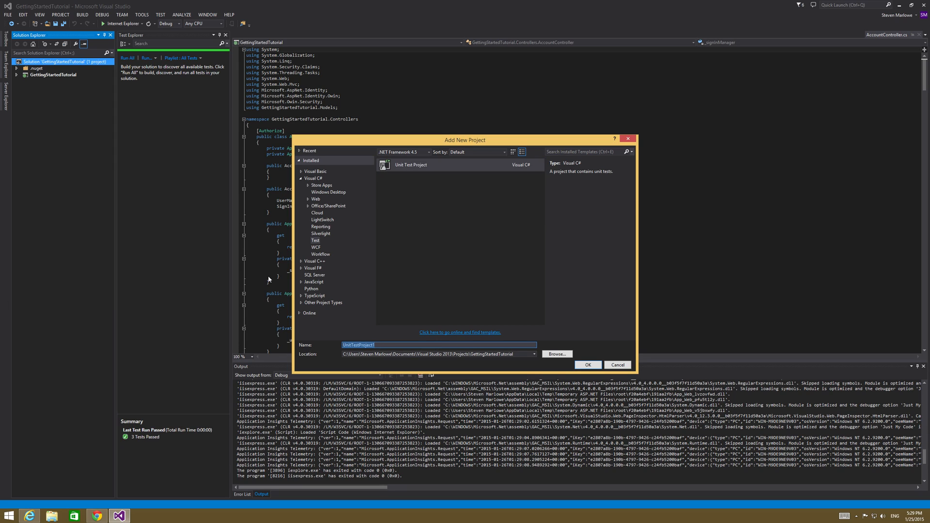
text(GettingStarte)
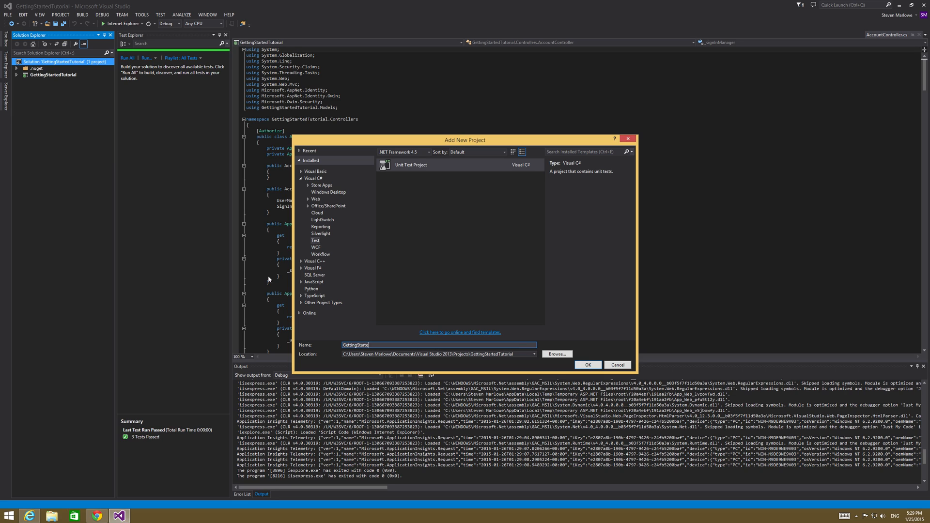
text(dTutor)
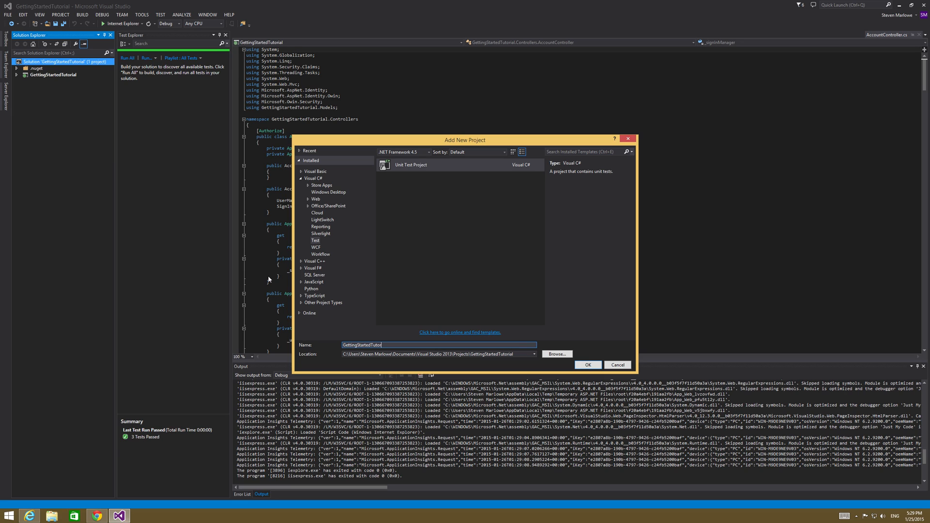
click(588, 365)
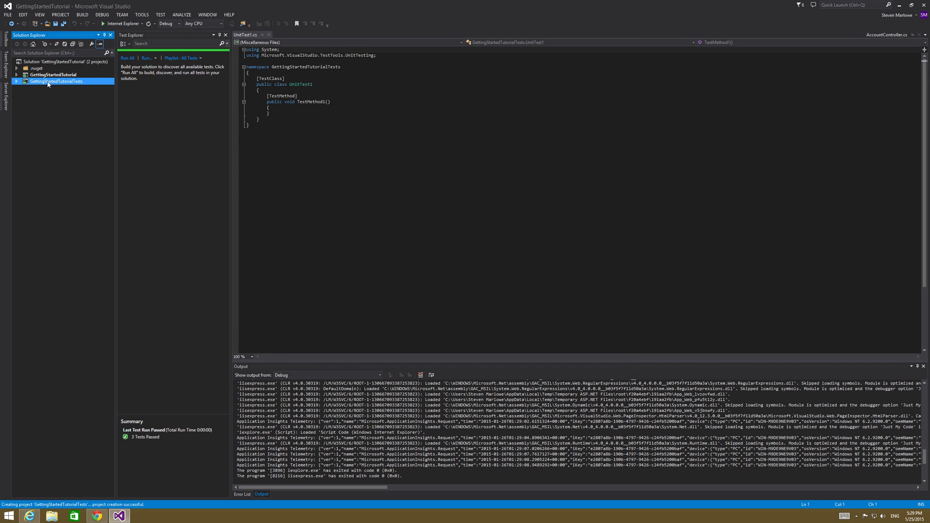
Expand GettingStartedTutorialTests and its References node in Solution Explorer.
click(20, 82)
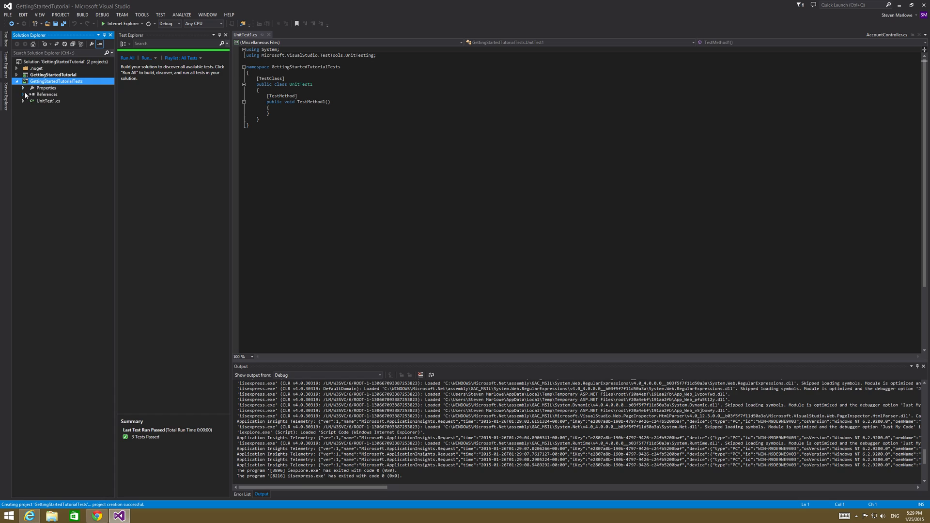
click(23, 94)
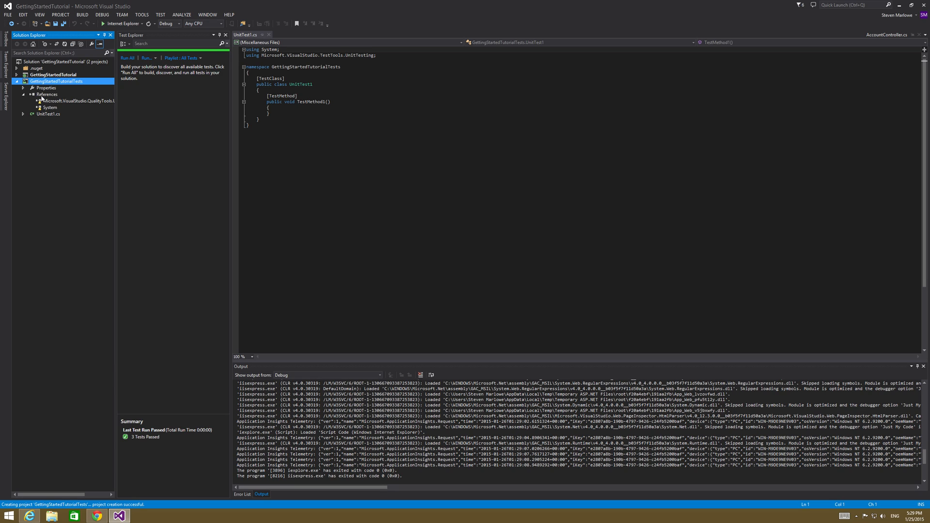
mouse_move(47, 115)
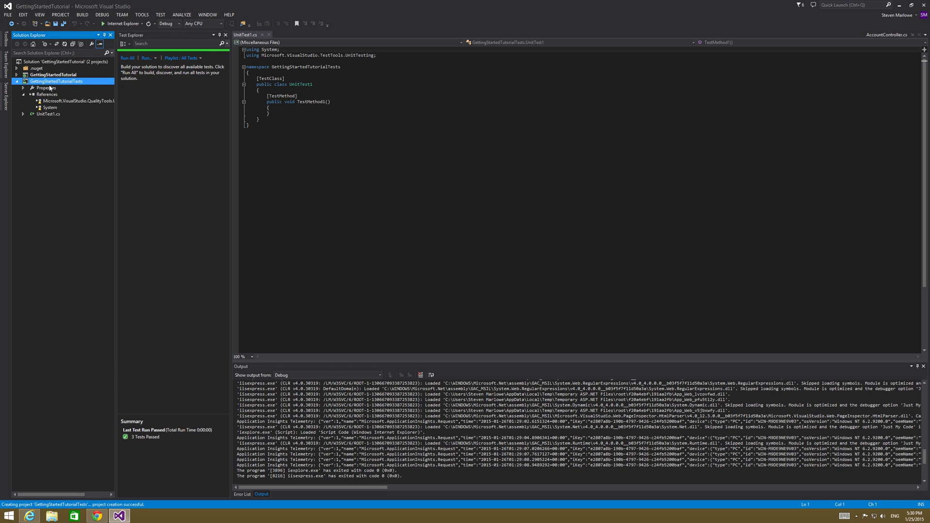
mouse_move(45, 102)
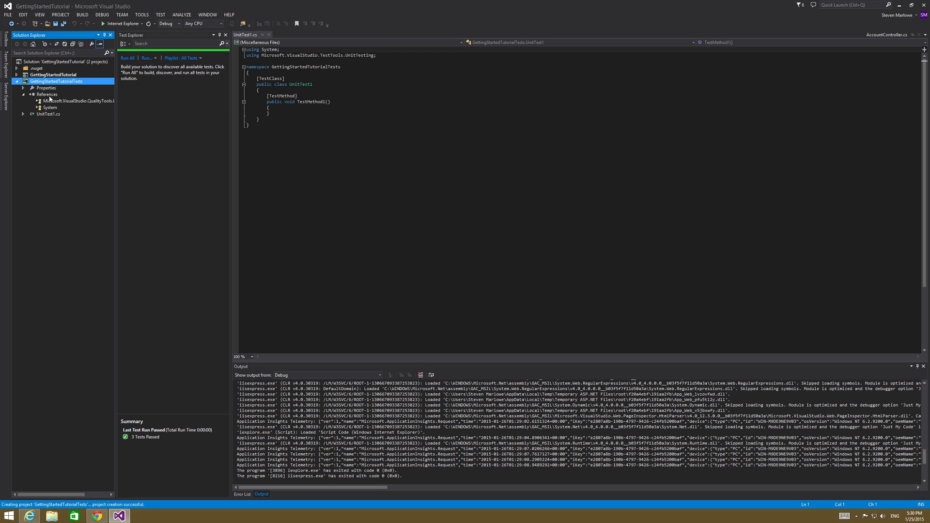
Install the Microsoft ASP.NET MVC NuGet package into GettingStartedTutorialTests.
right_click(38, 94)
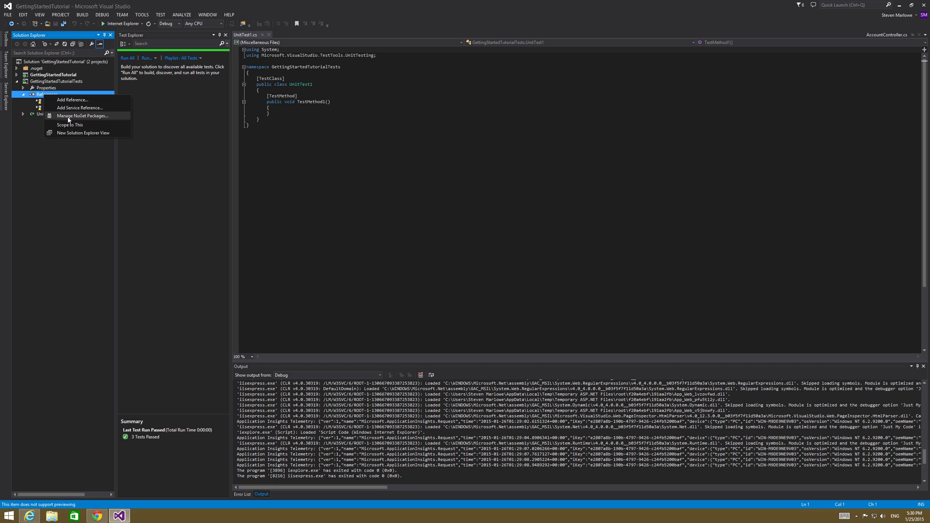
click(83, 116)
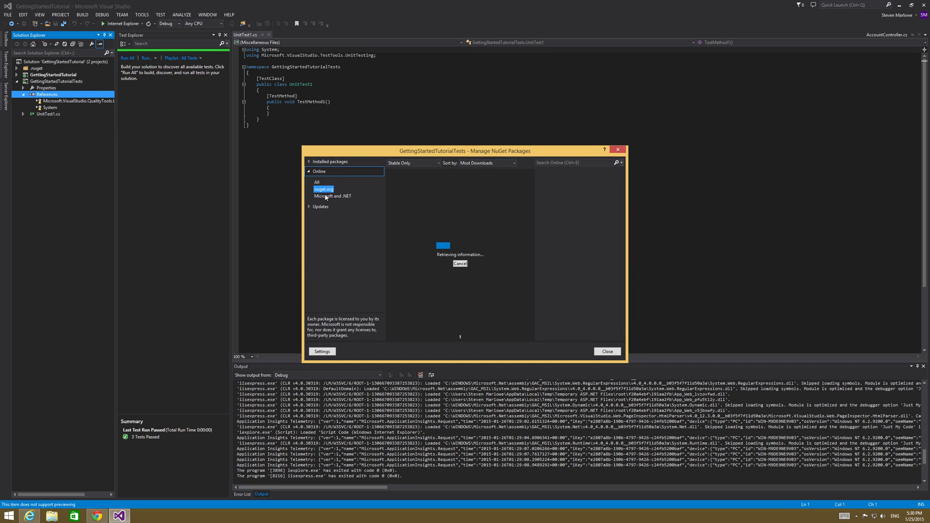
click(572, 163)
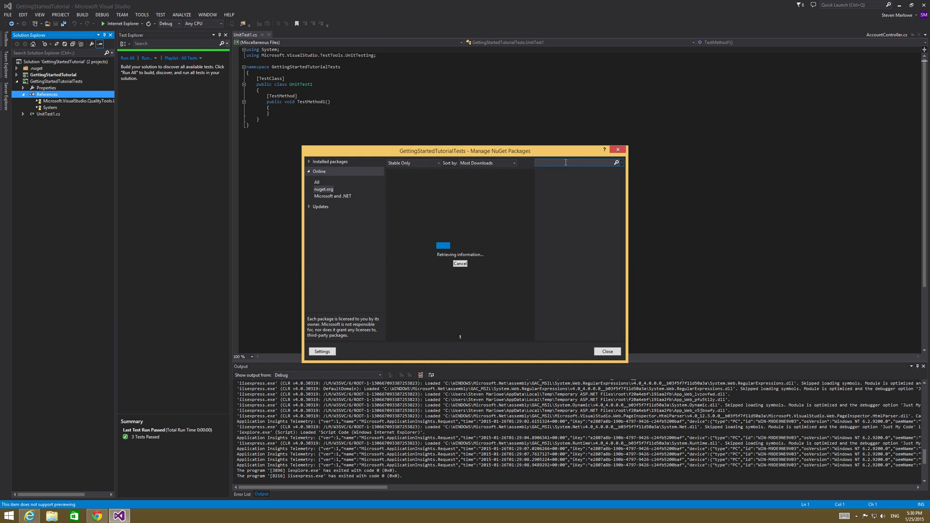
text(mvc)
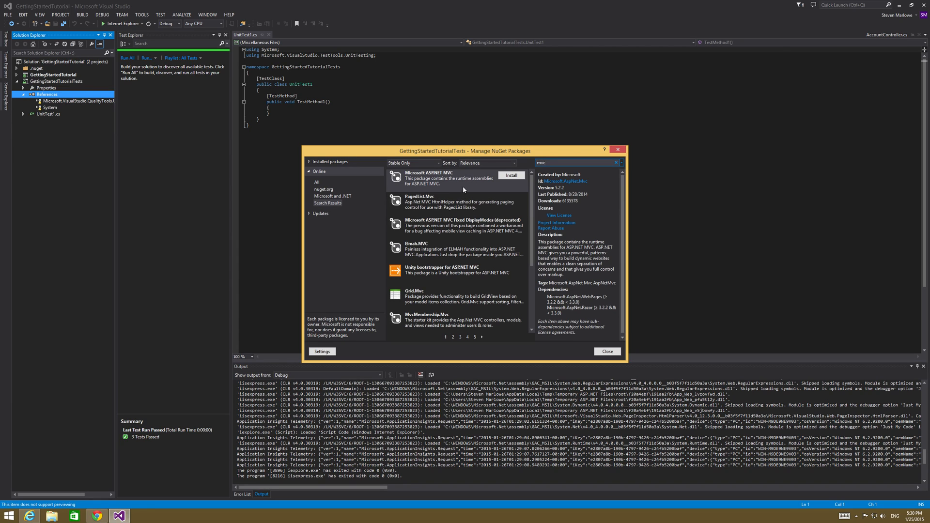
click(457, 177)
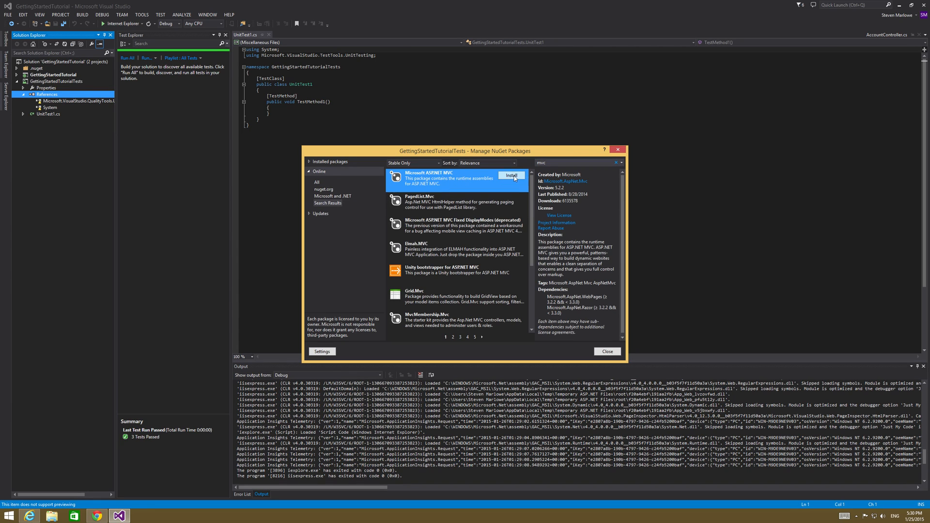
click(512, 175)
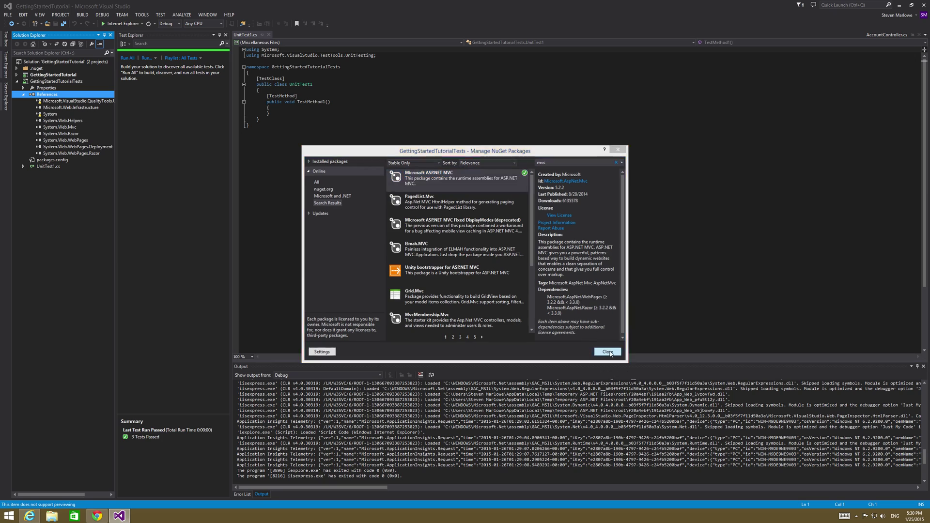
Add a Microsoft.CSharp assembly reference to the test project.
right_click(47, 93)
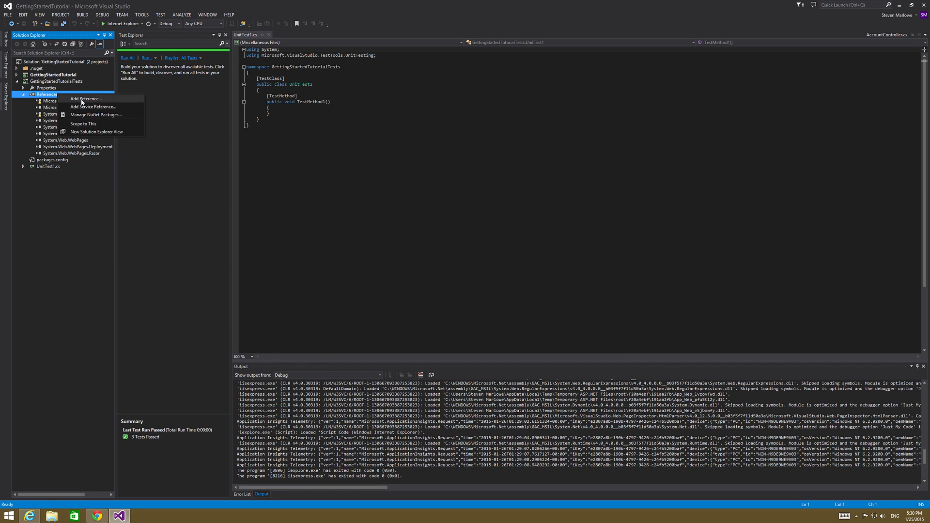
click(92, 97)
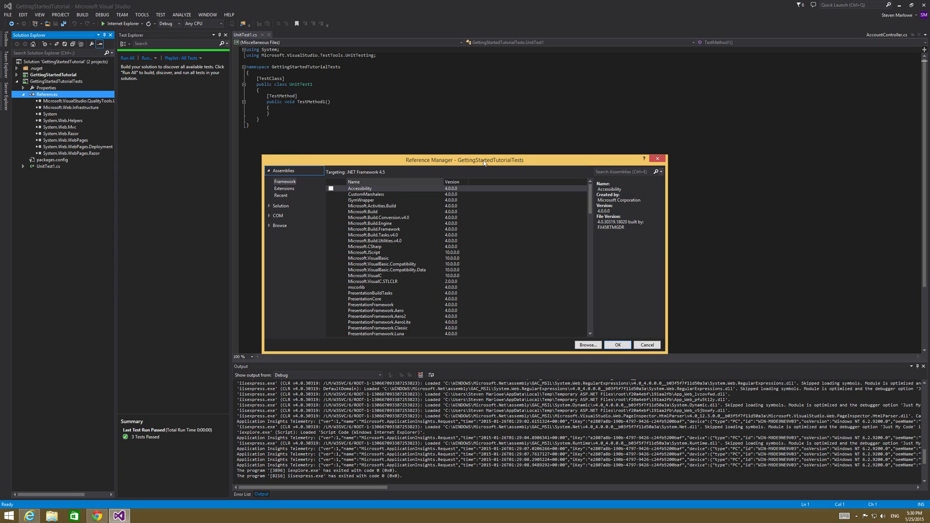
text(csharp)
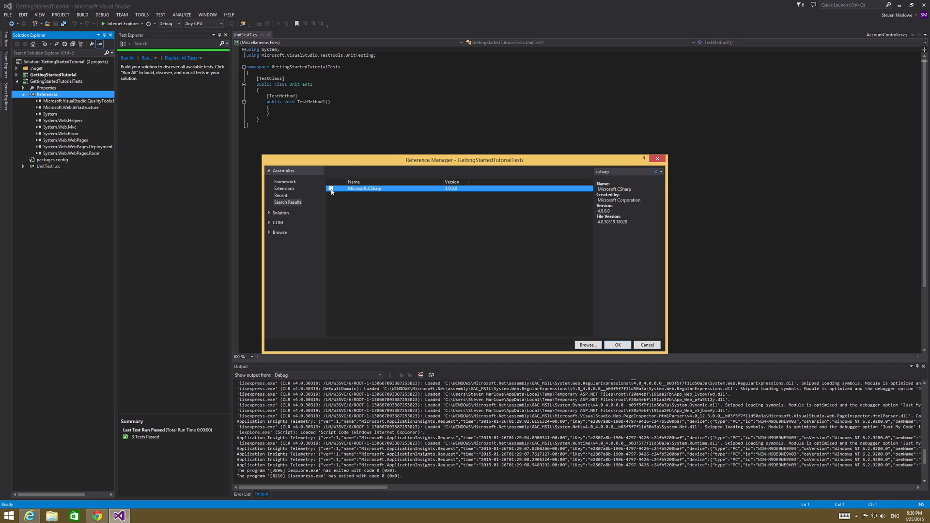
click(331, 189)
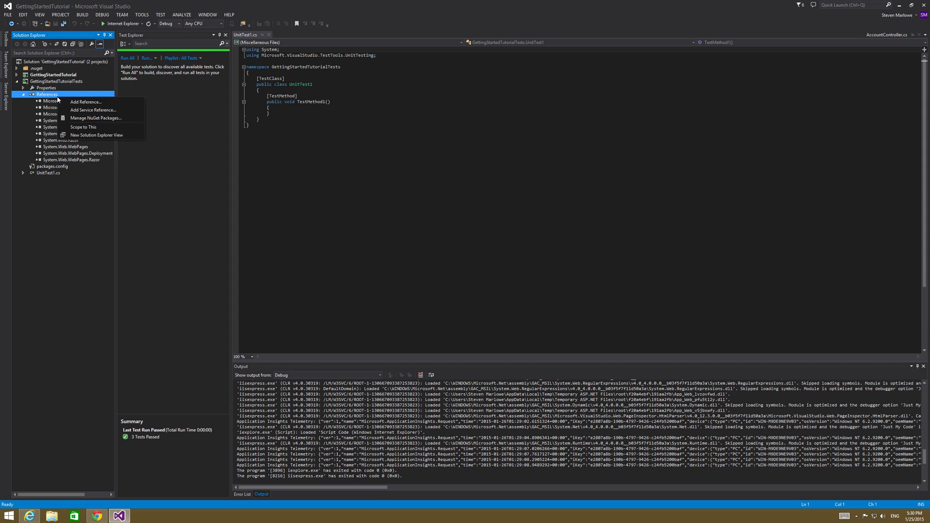
mouse_move(95, 103)
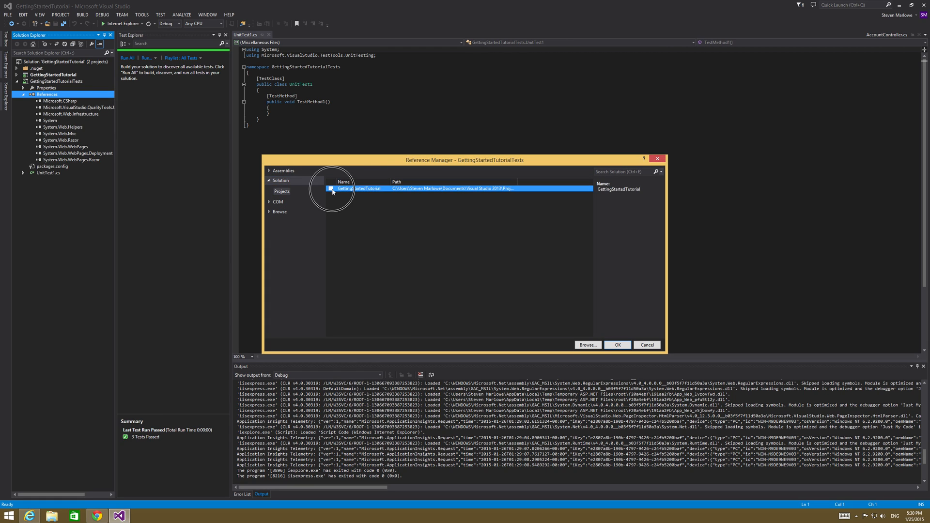
Add a reference to the GettingStartedTutorial project in the test project.
click(331, 188)
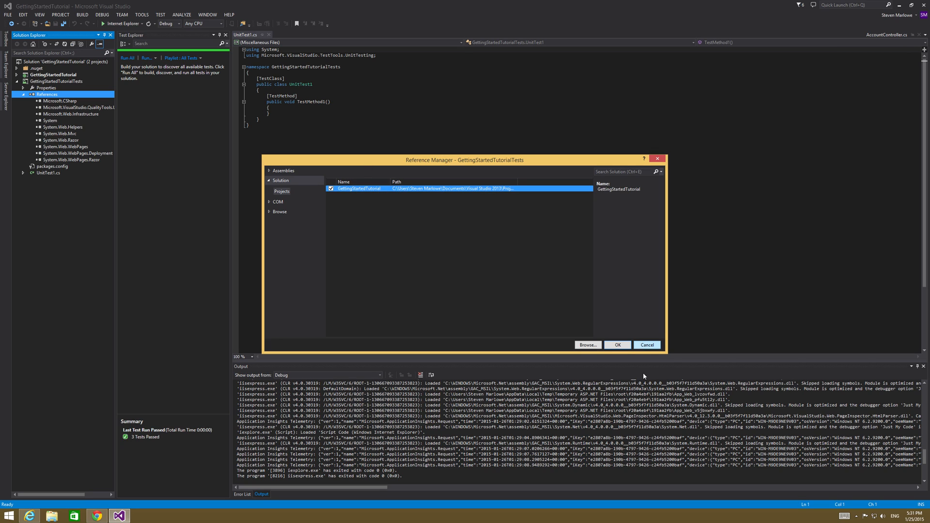
click(618, 345)
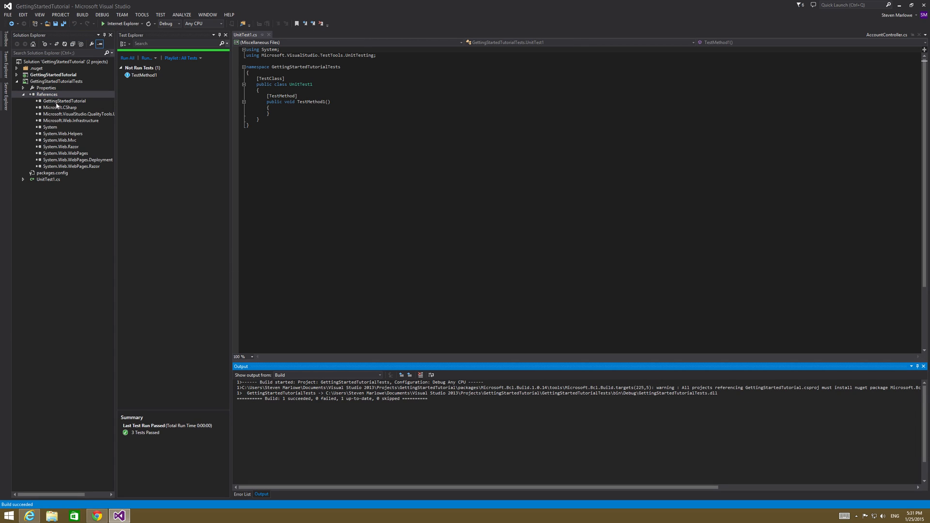
mouse_move(48, 95)
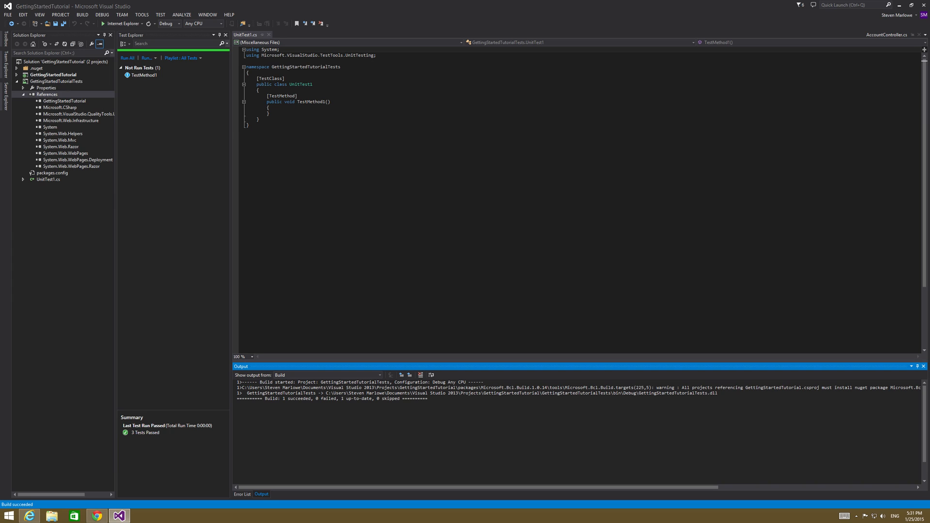
Bring up AccountController.cs in the editor after the build discovers TestMethod1.
click(48, 180)
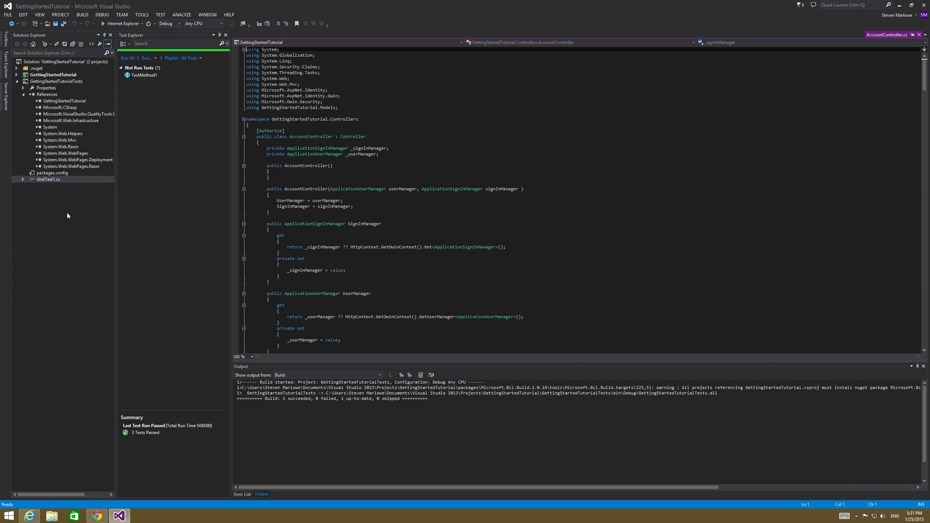
Rename UnitTest1.cs and its class to ControllerTests, then expand Controllers.
click(48, 180)
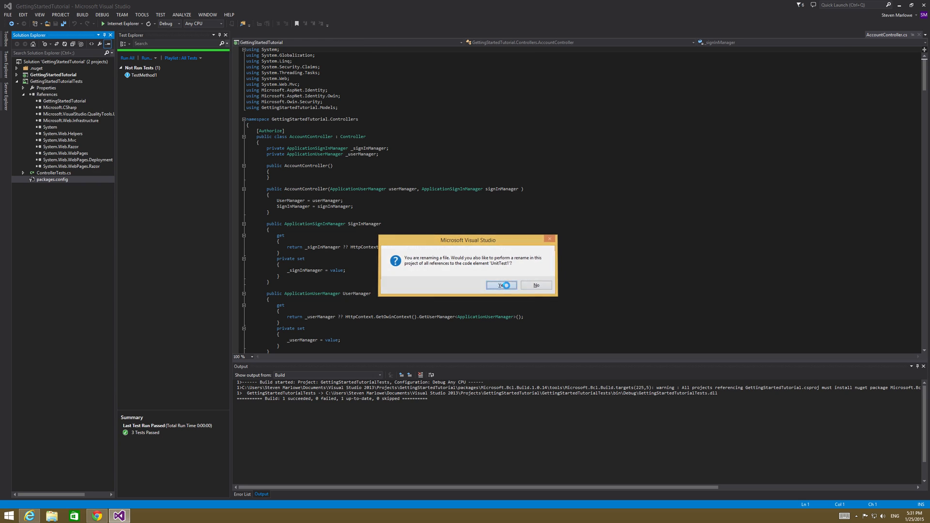
click(501, 285)
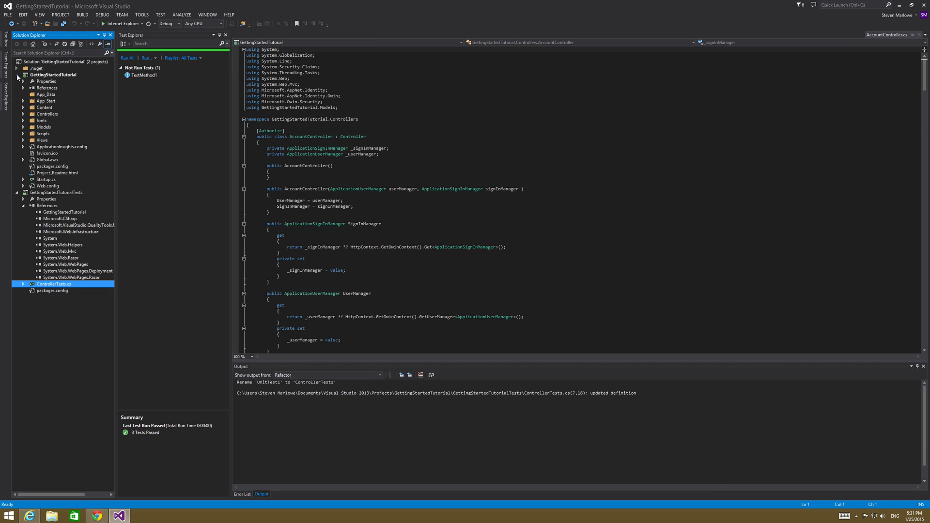
click(24, 121)
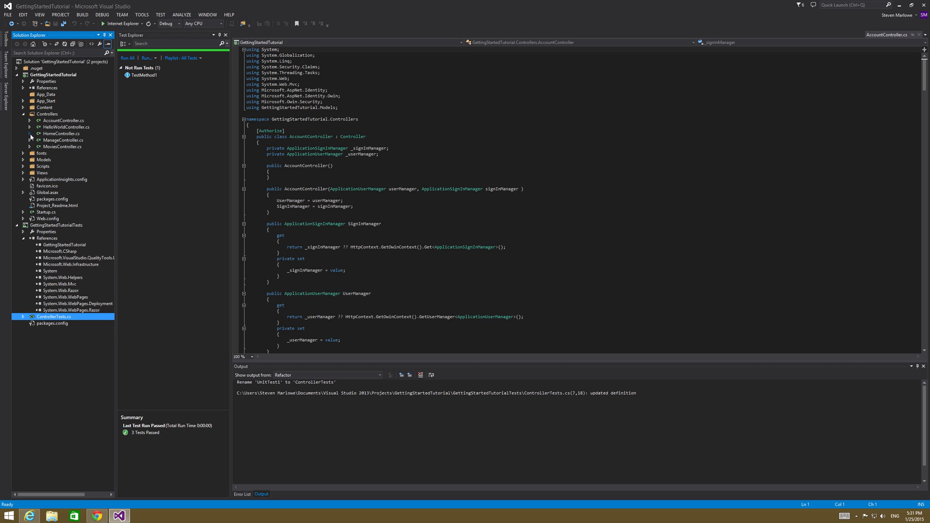
Open HomeController.cs and ControllerTests.cs side by side in the editor.
double_click(57, 133)
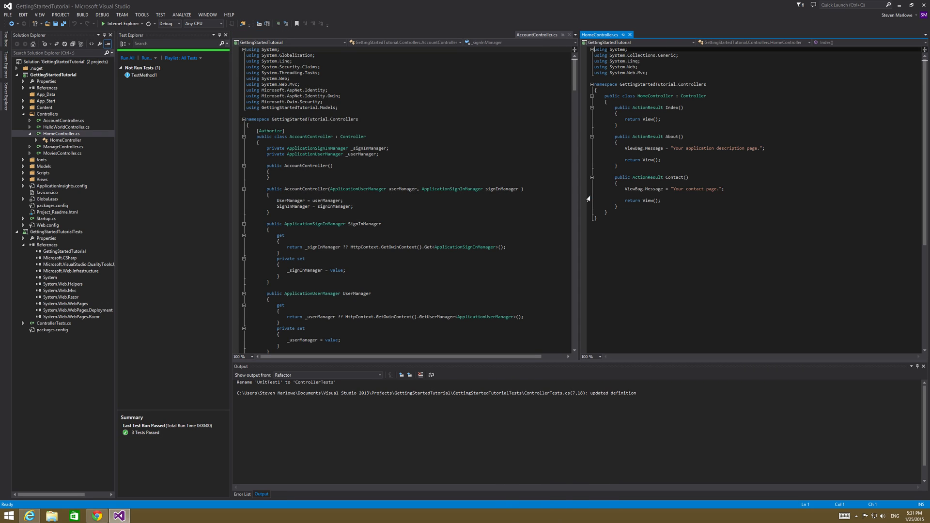
mouse_move(45, 230)
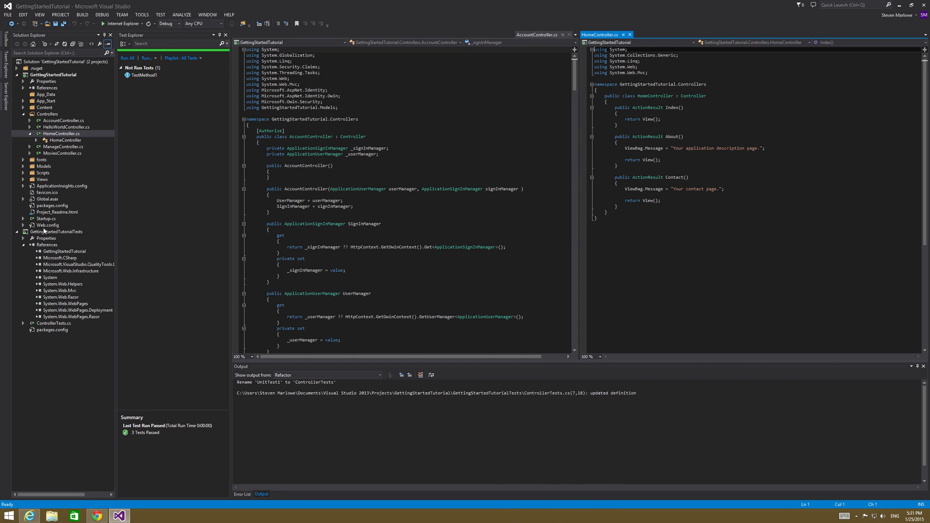
double_click(53, 323)
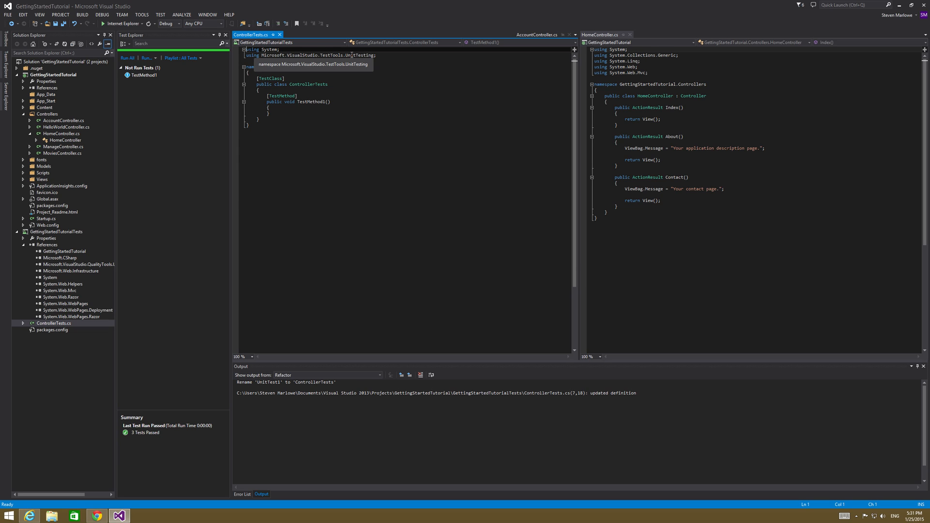
Add using directives for System.Collections.Generic, System.Linq and System.Text.
click(401, 56)
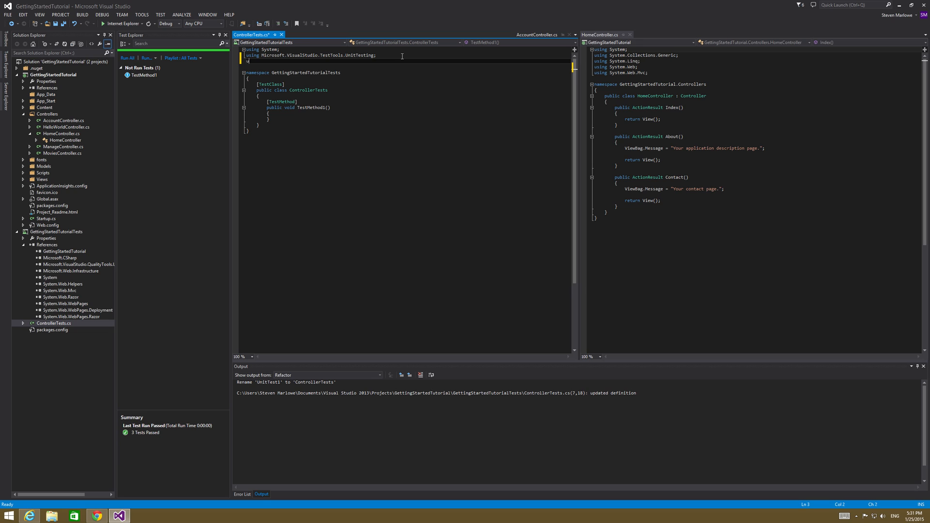
text(using System.)
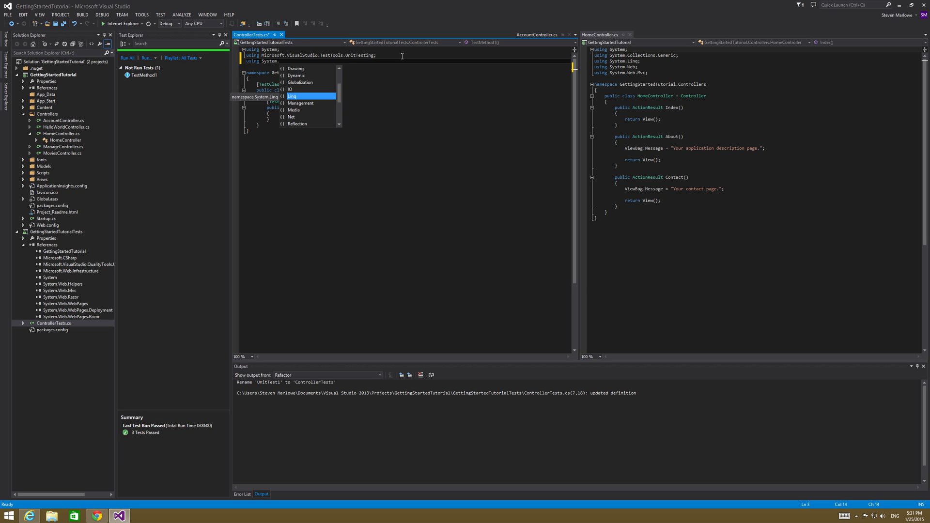
text(ctions)
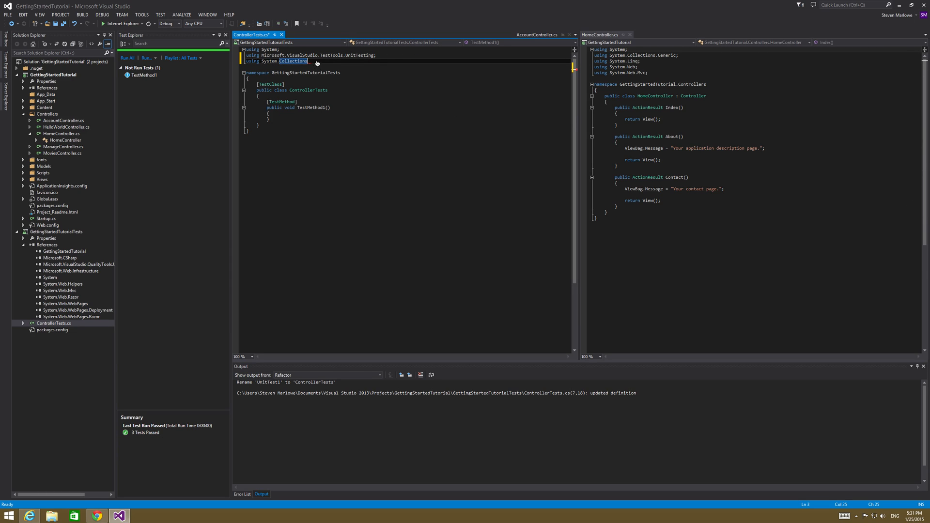
text(.gen)
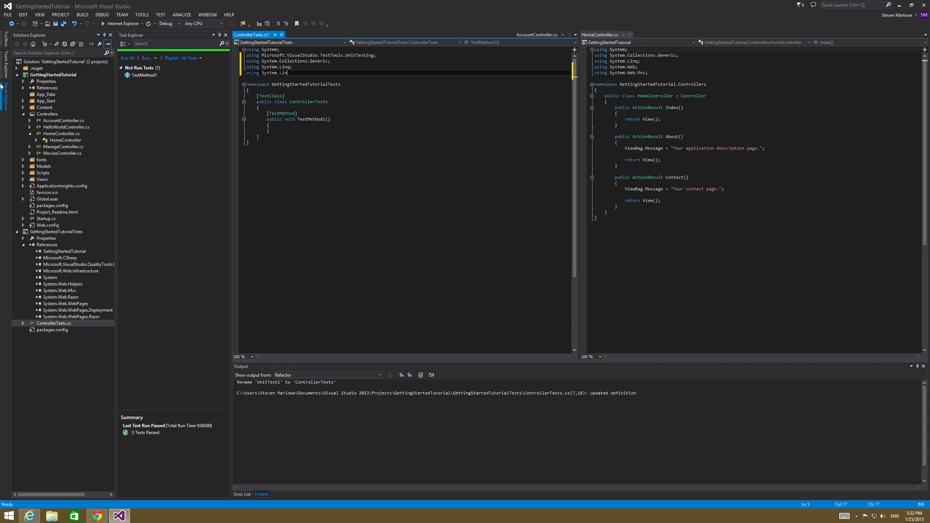
key(BackSpace)
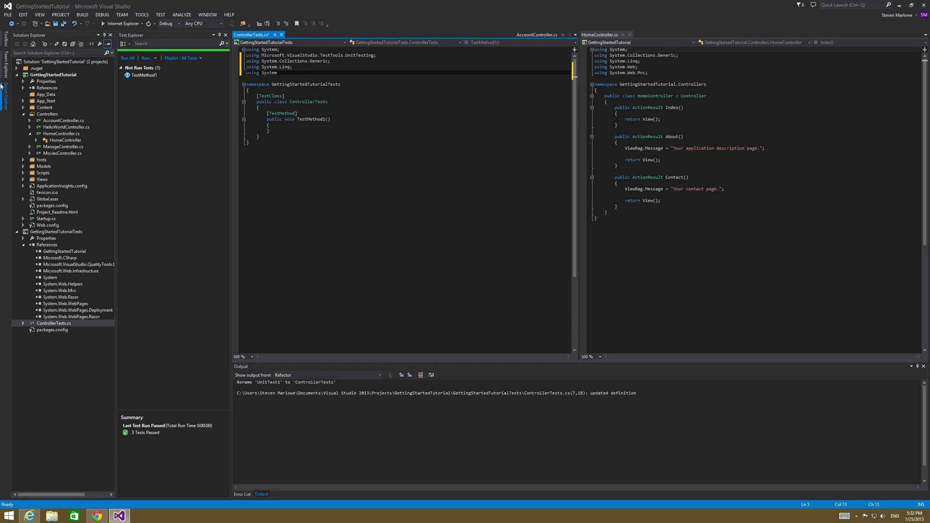
text(.Text;)
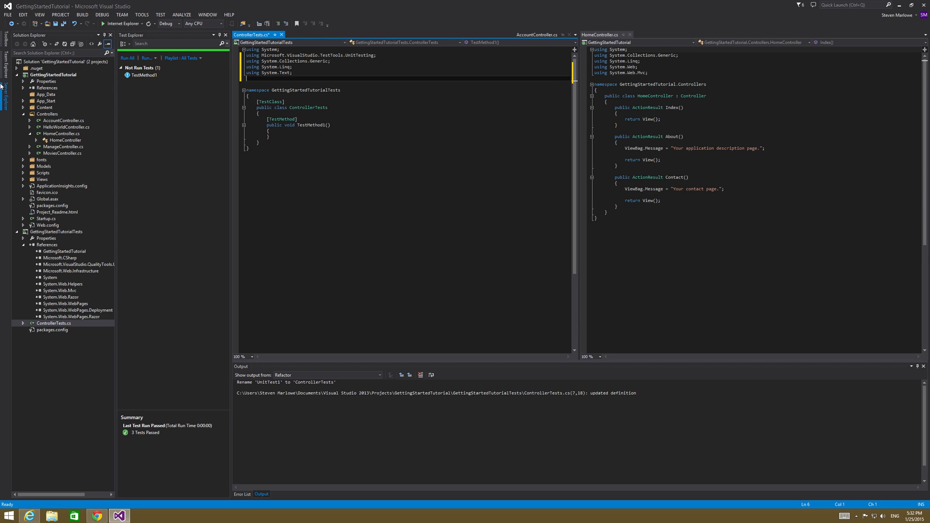
Add using directives for System.Web.Mvc, GettingStartedTutorial and GettingStartedTutorial.Controllers.
text(Sy)
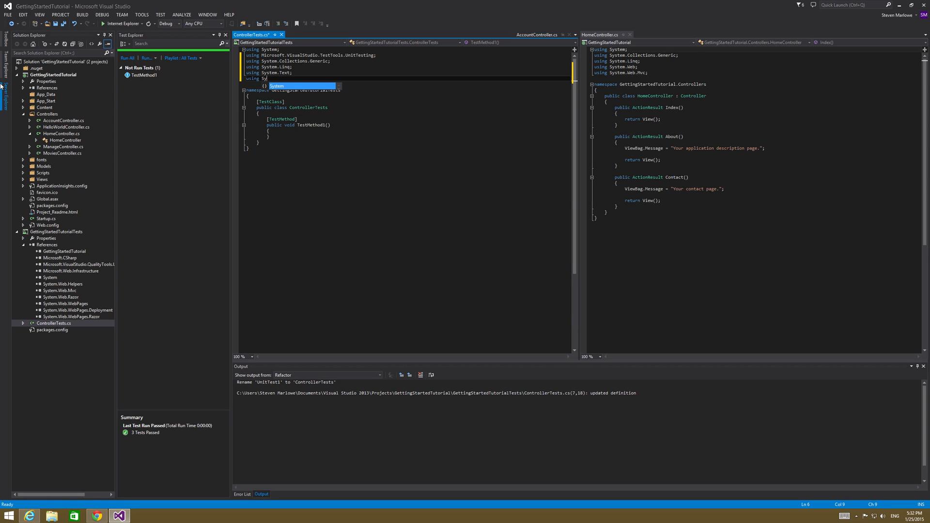
text(System.Web.Mvc;)
text(us)
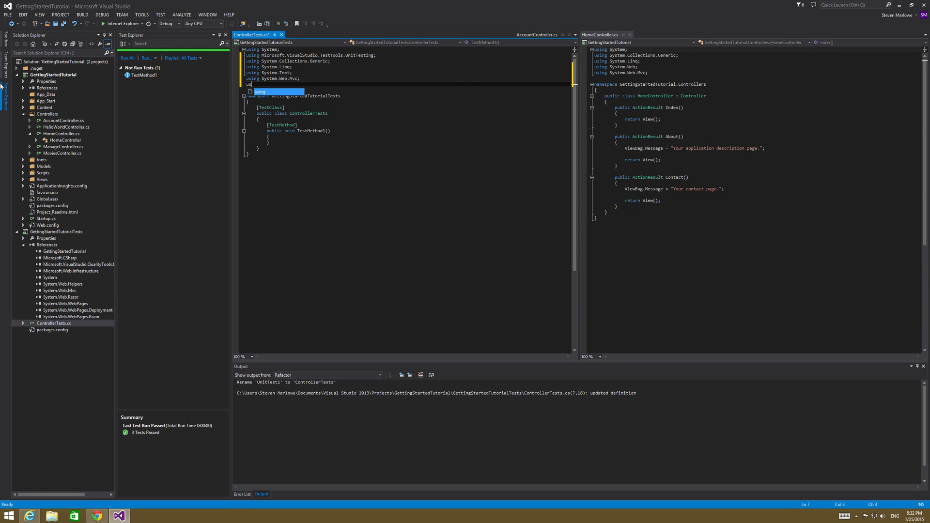
text(S)
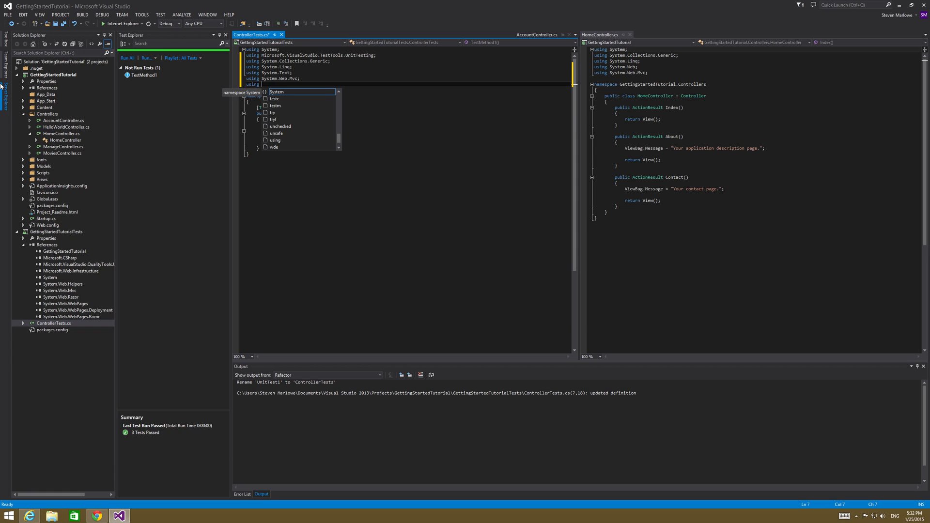
text(GettingStartedTutorial;)
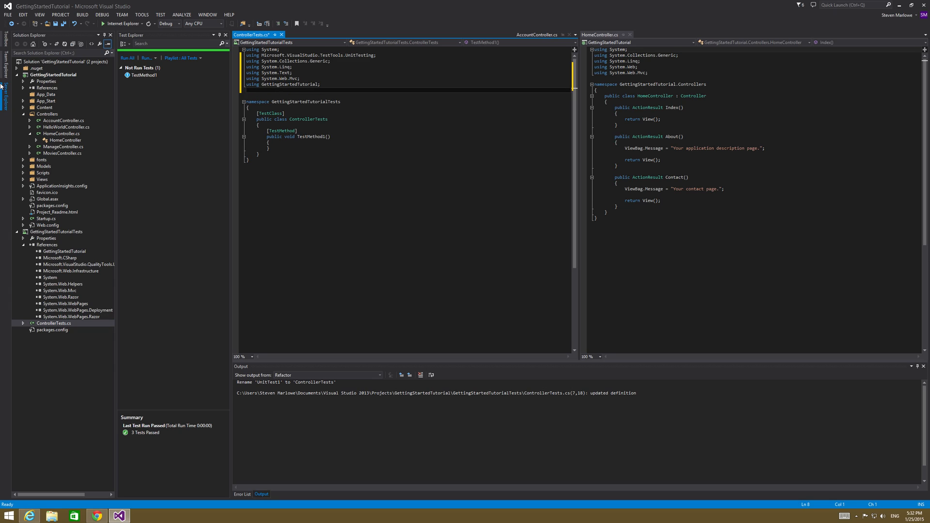
text(get)
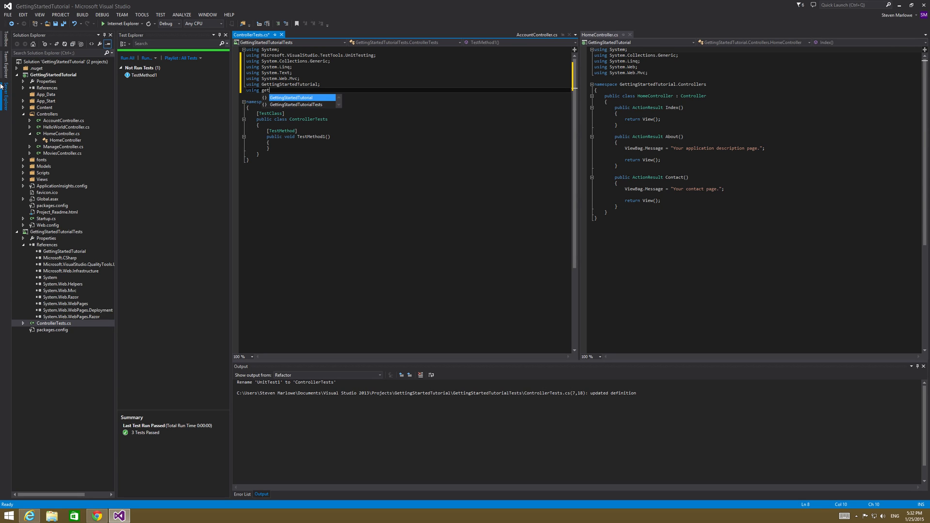
text(.Controllers;)
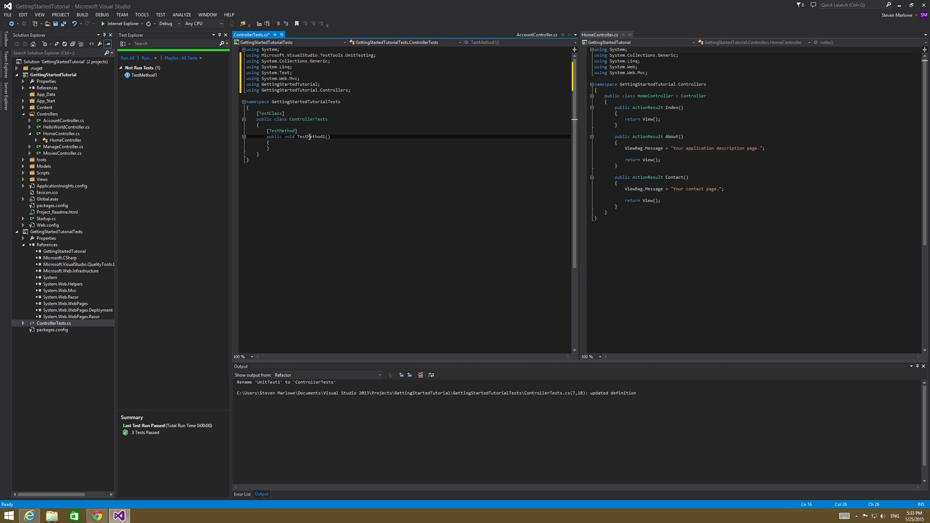
Write the Index test's Arrange section creating a new HomeController.
text(Index)
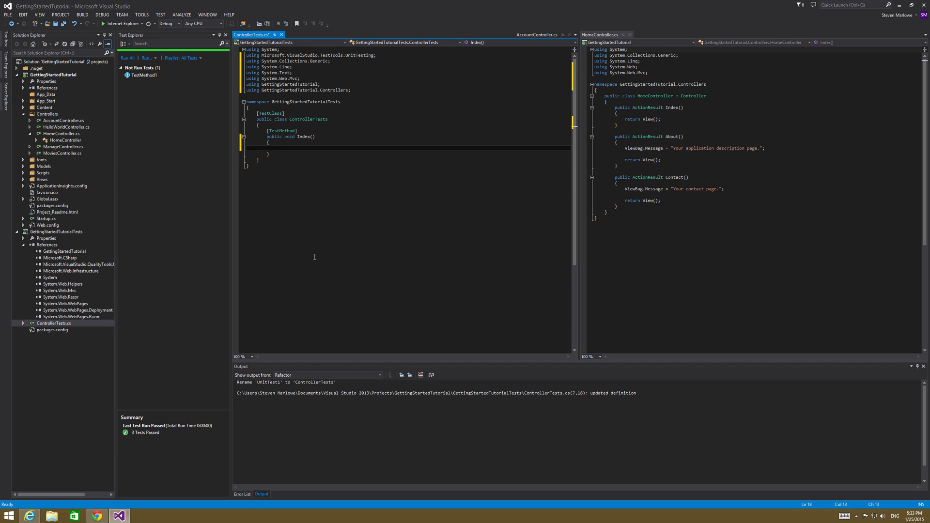
text(//Arrange)
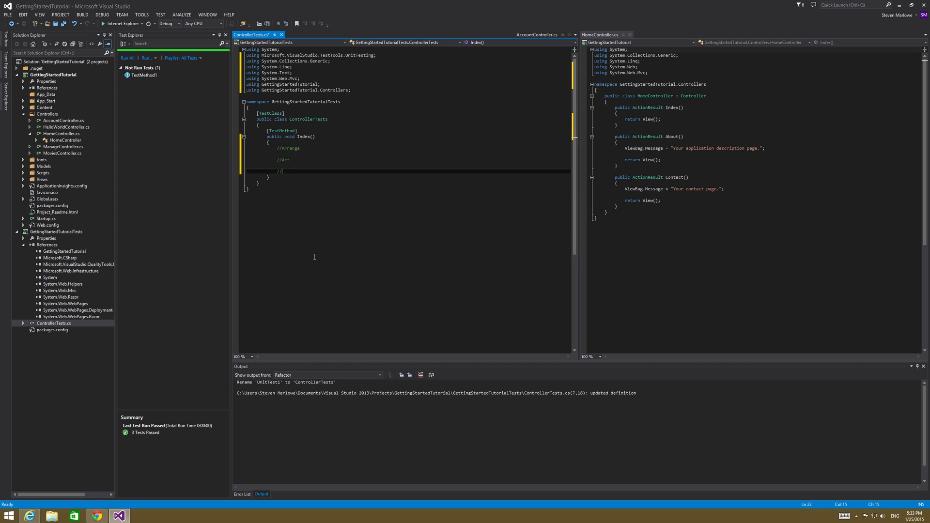
text(//Assert)
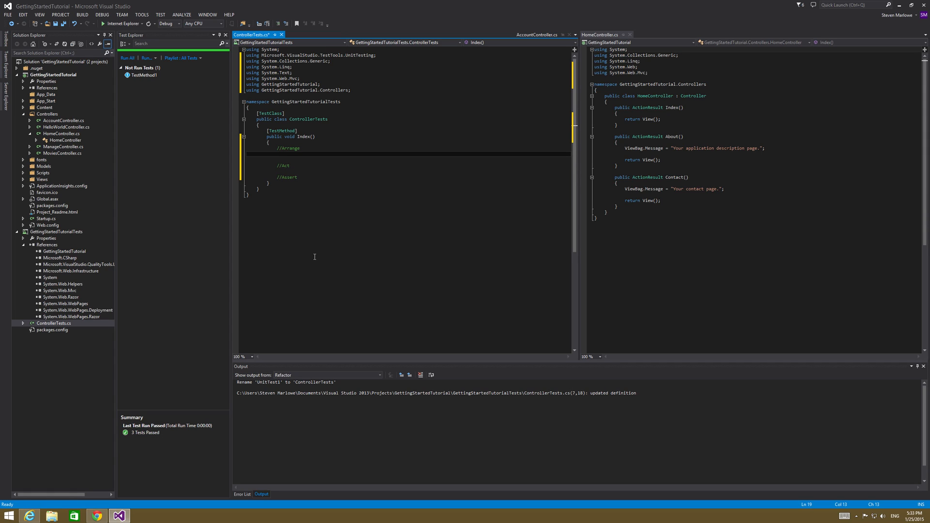
text(HomeController)
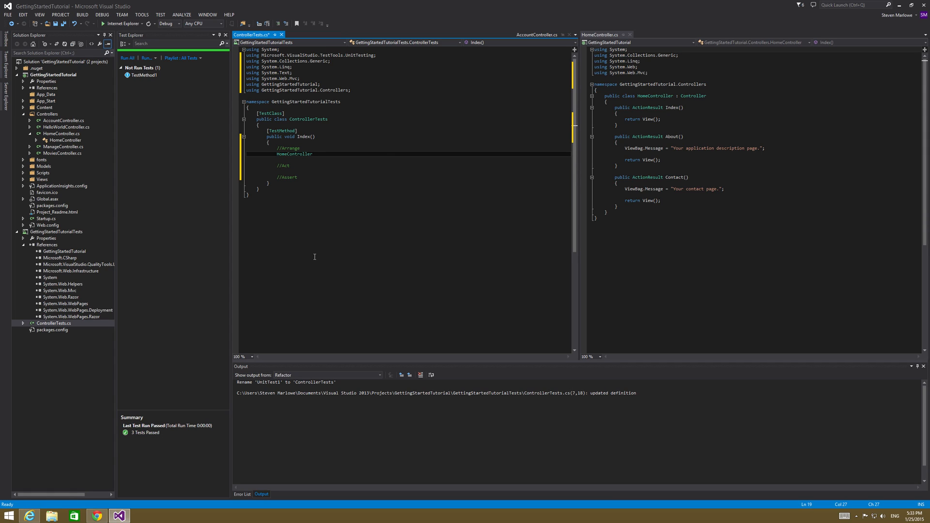
text(controller)
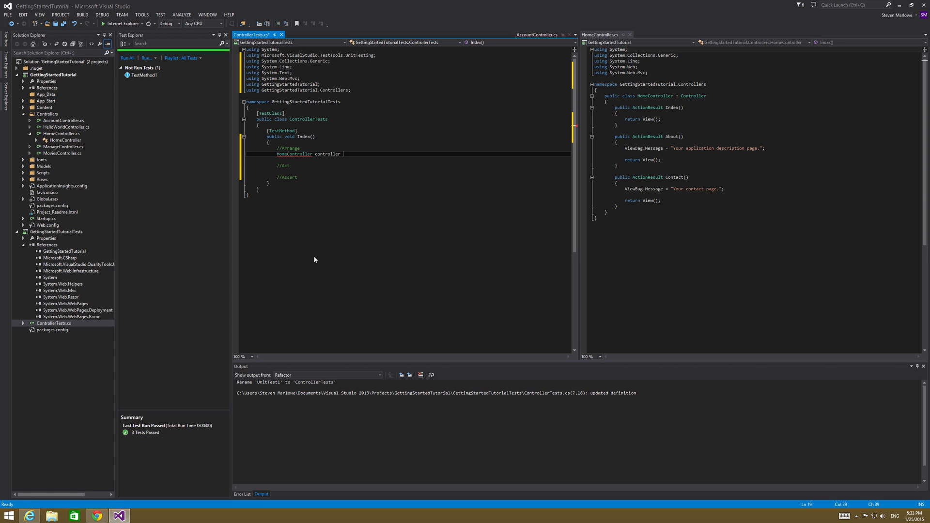
text(= new homeController)
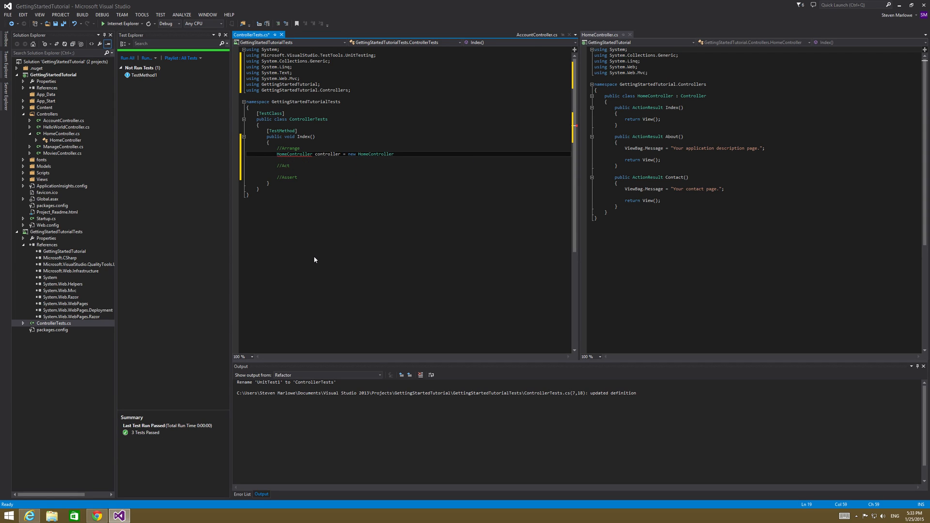
text(();)
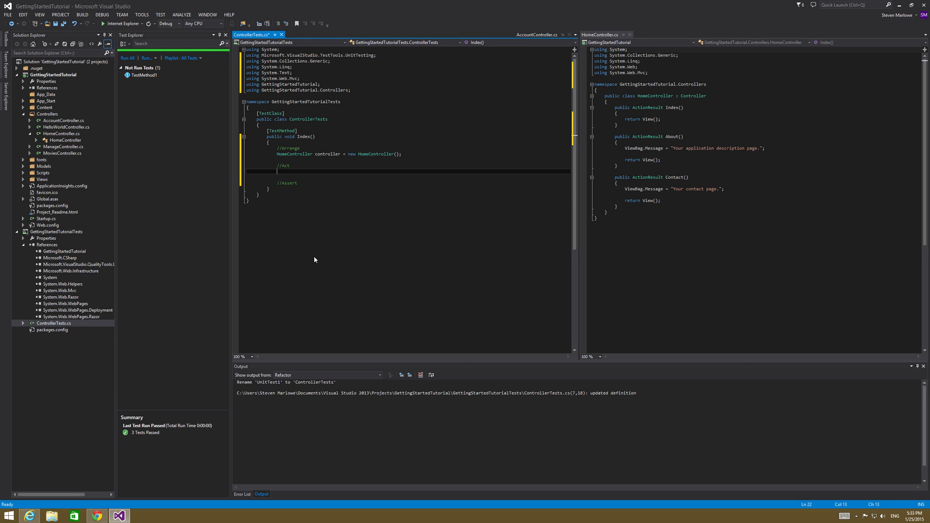
Call controller.Index() as ViewResult and add Assert.IsNotNull(result).
text(ViewResult result = c)
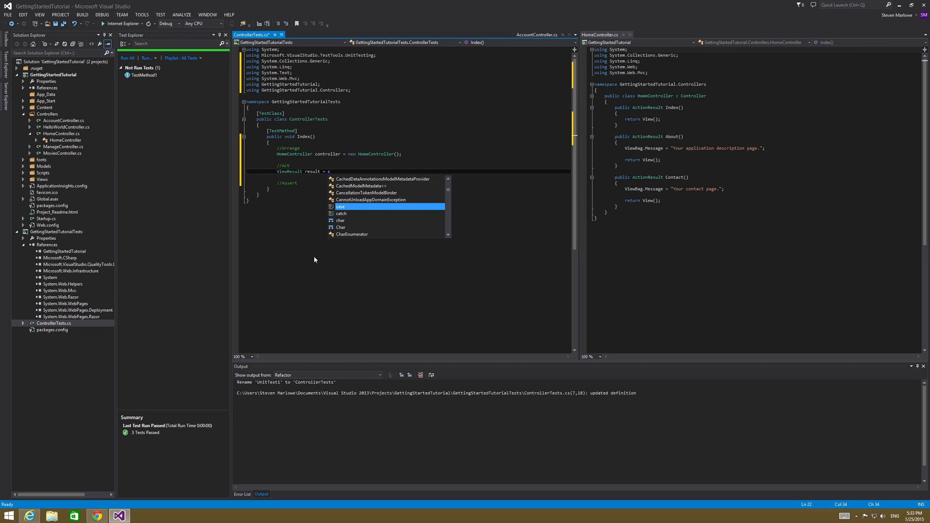
text(ontroller.in)
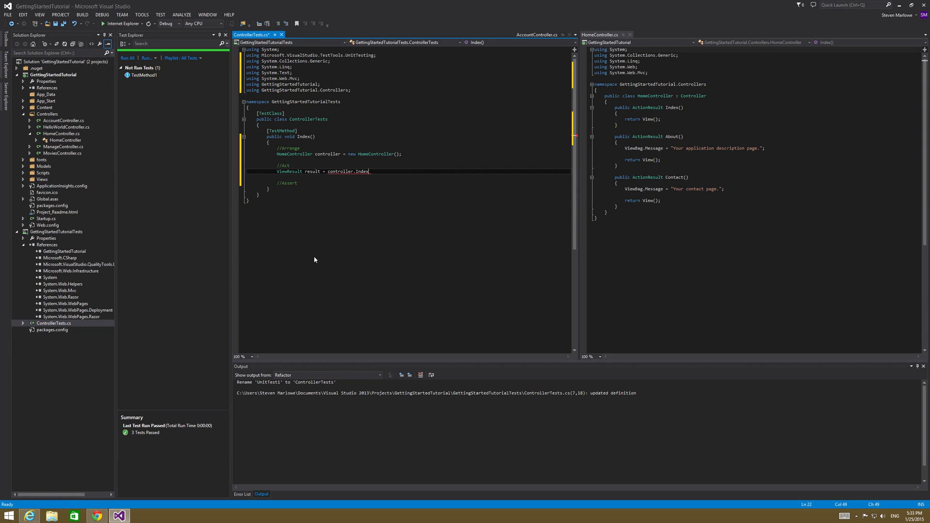
text(() as)
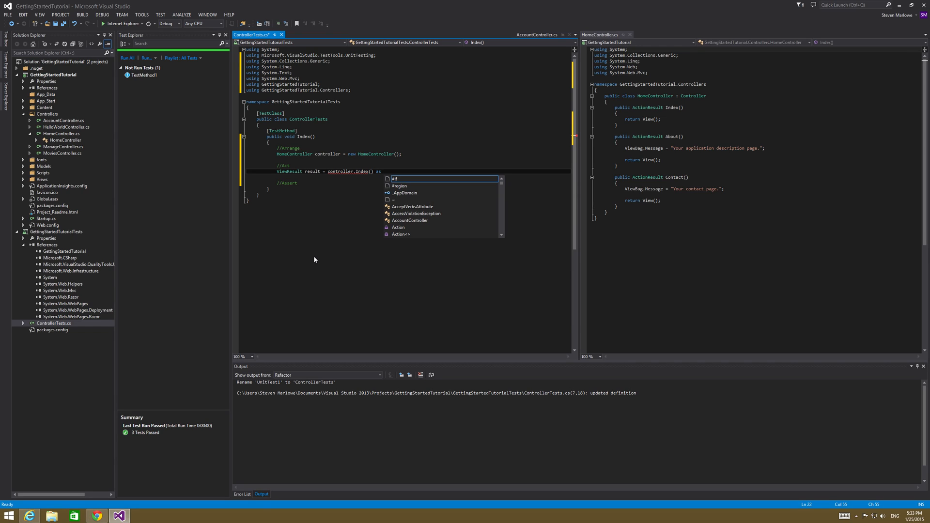
text(View)
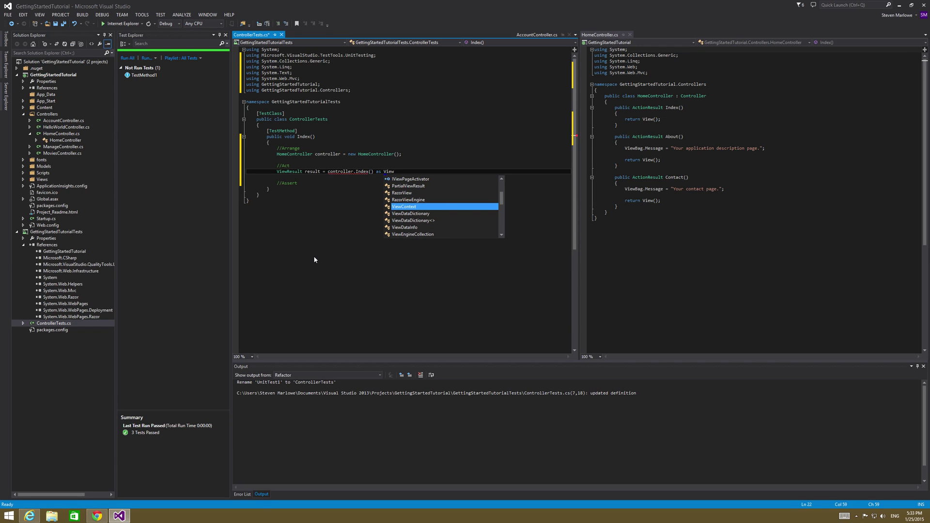
text(ViewResult;)
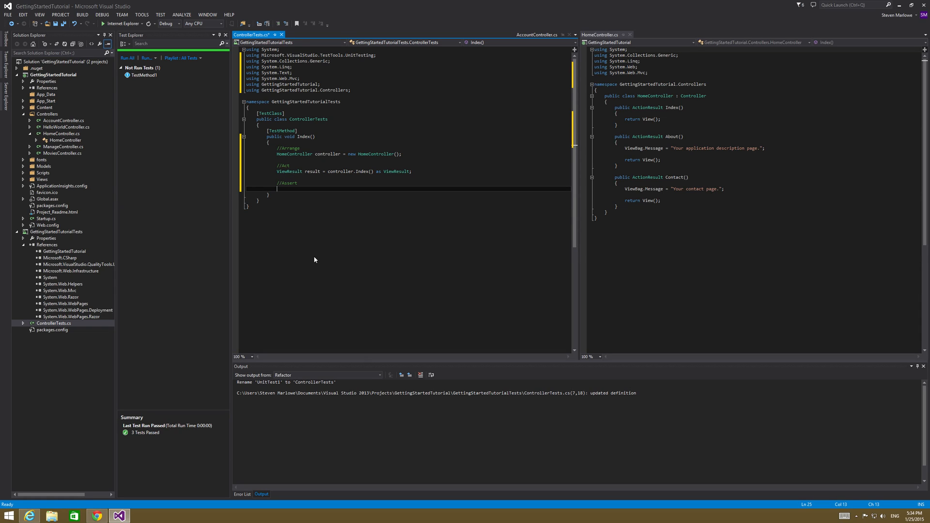
text(ass)
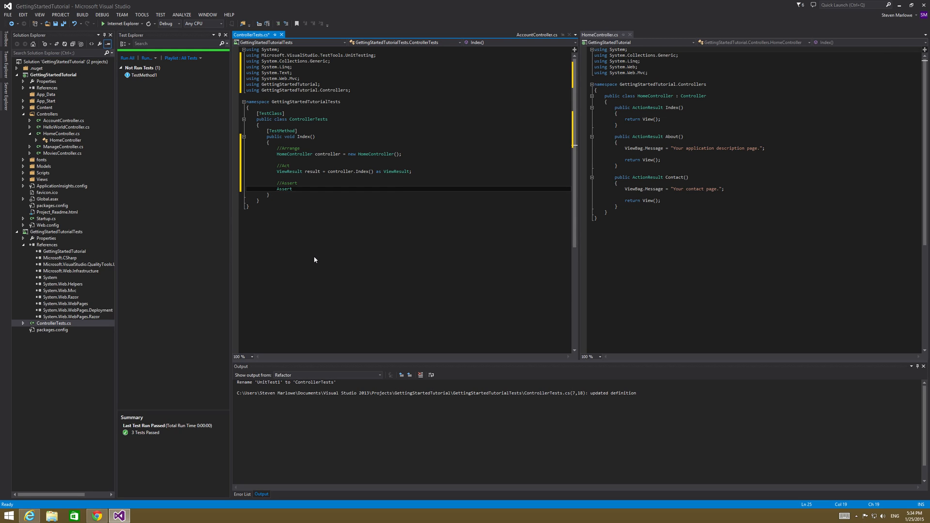
text(.IsNotNull()
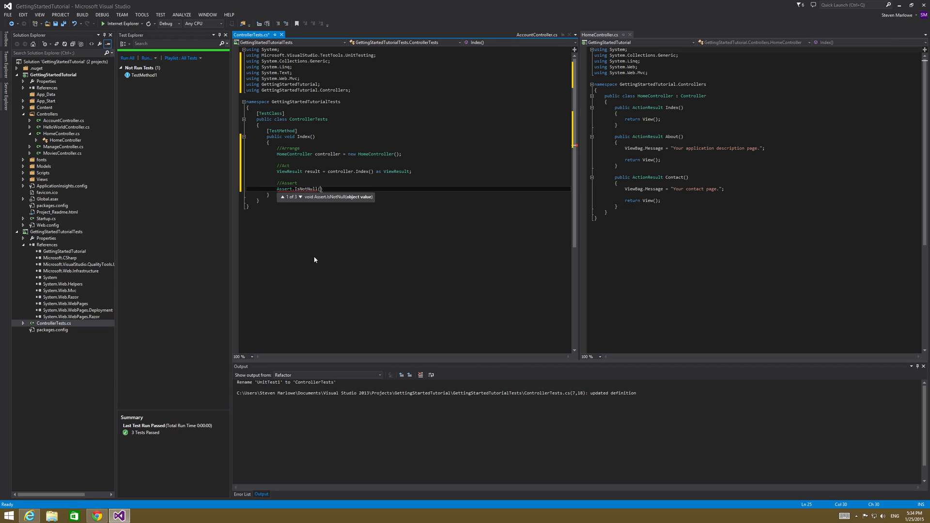
text(result)
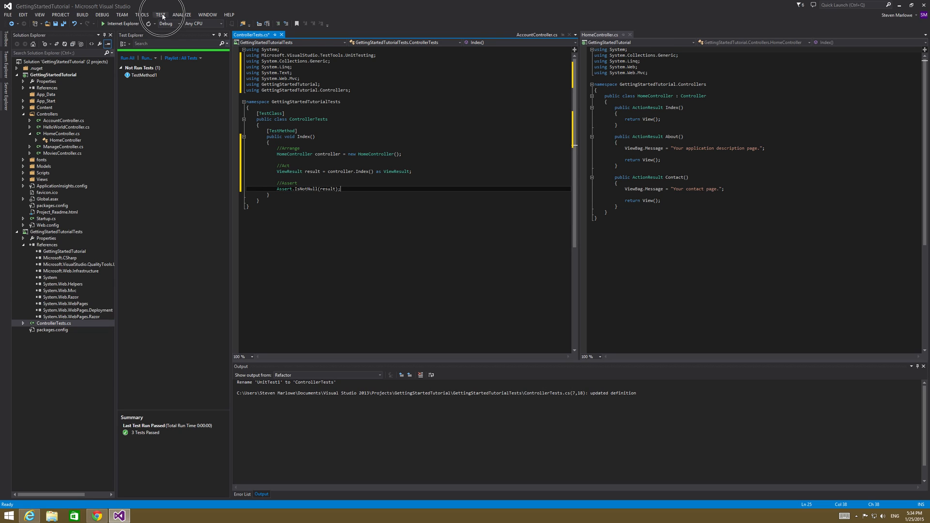
Run all tests and view the passing Index test's details in Test Explorer.
click(172, 14)
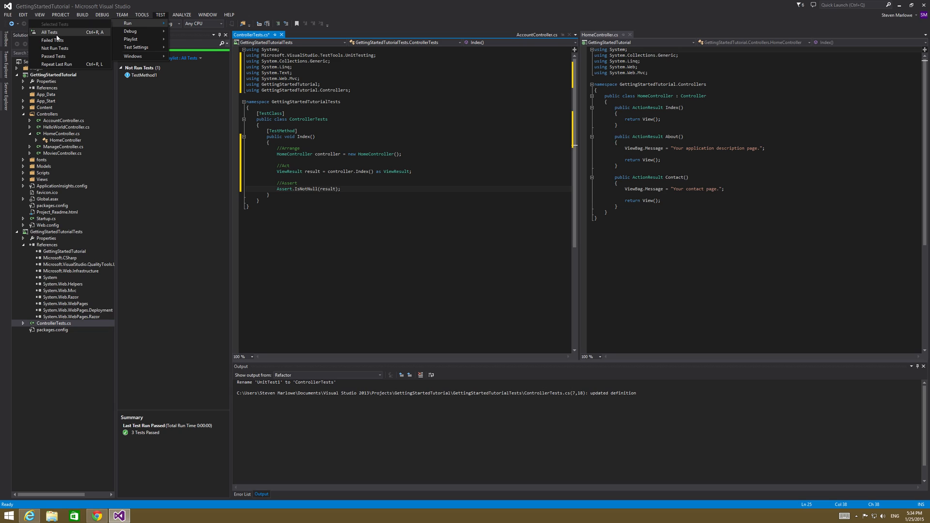
click(54, 33)
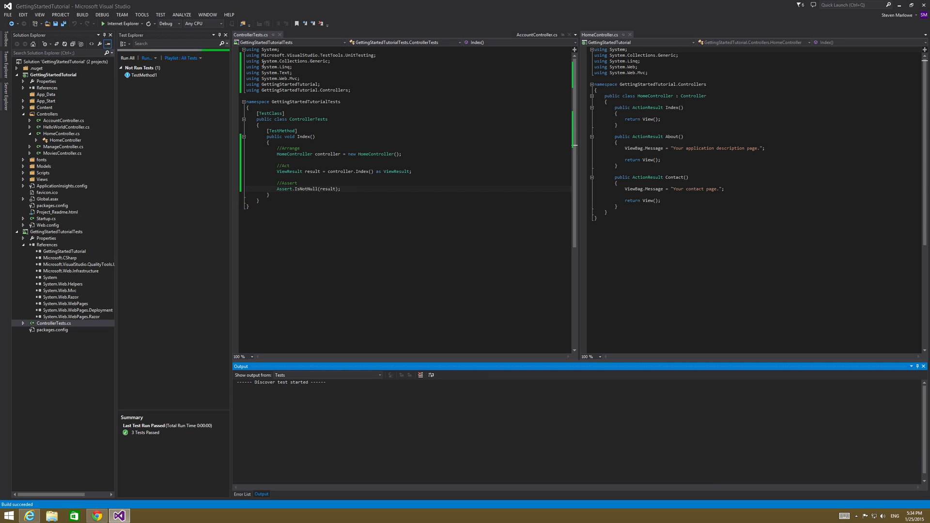
click(129, 59)
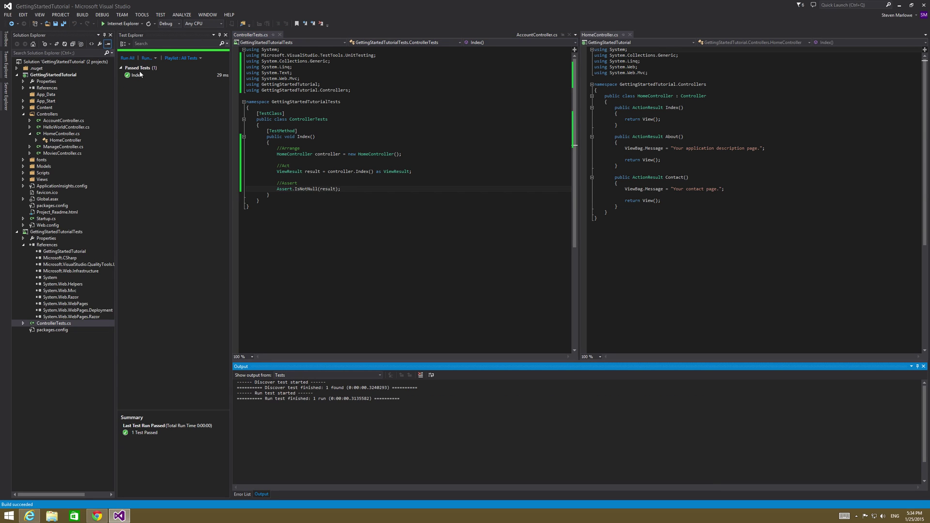
click(137, 74)
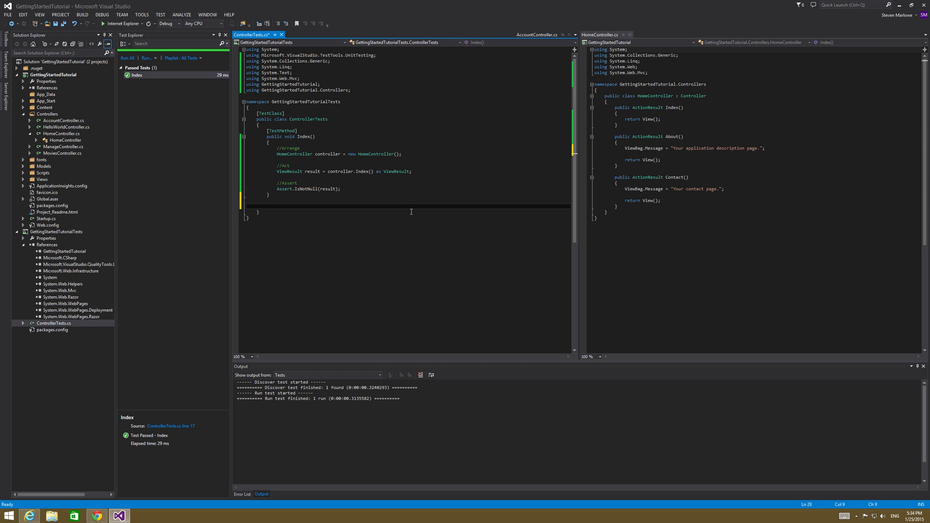
Write public void About() with a HomeController under //Arrange and //Act, //Assert comments.
text(p)
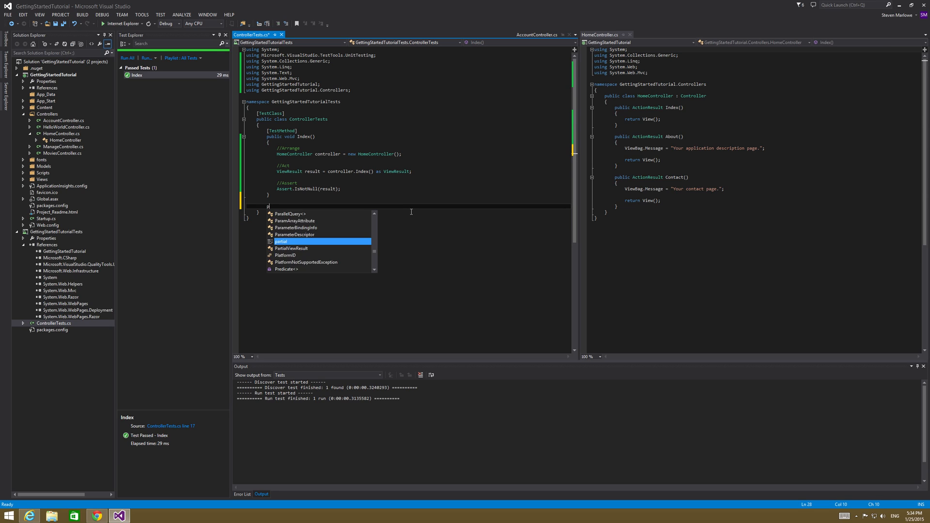
text(ublic)
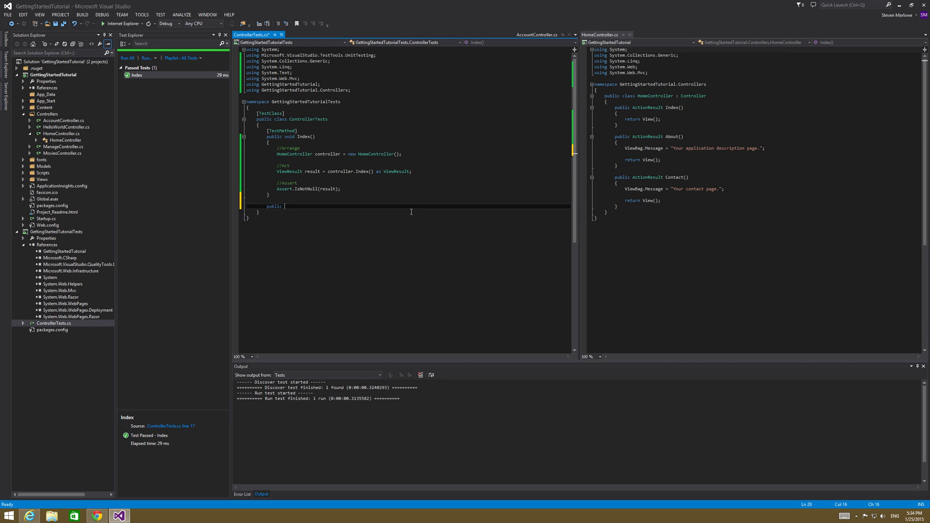
text(void)
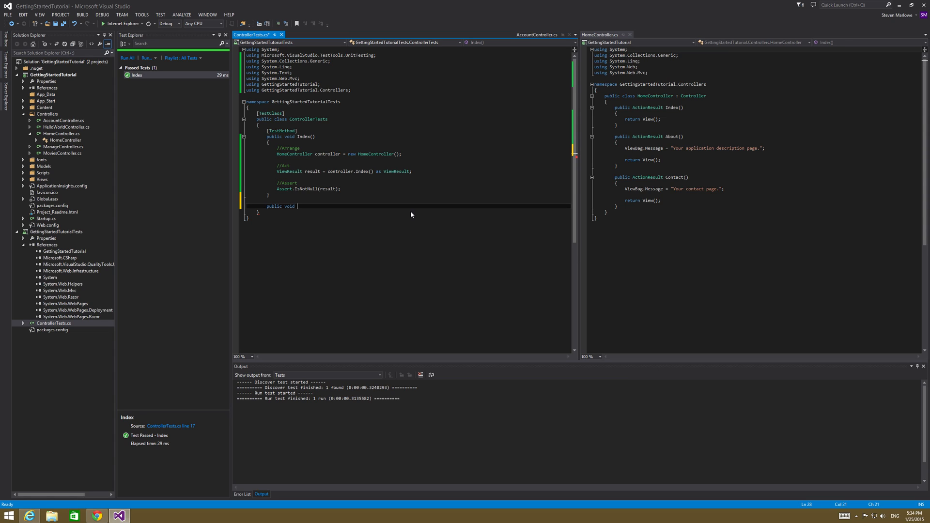
text(About)
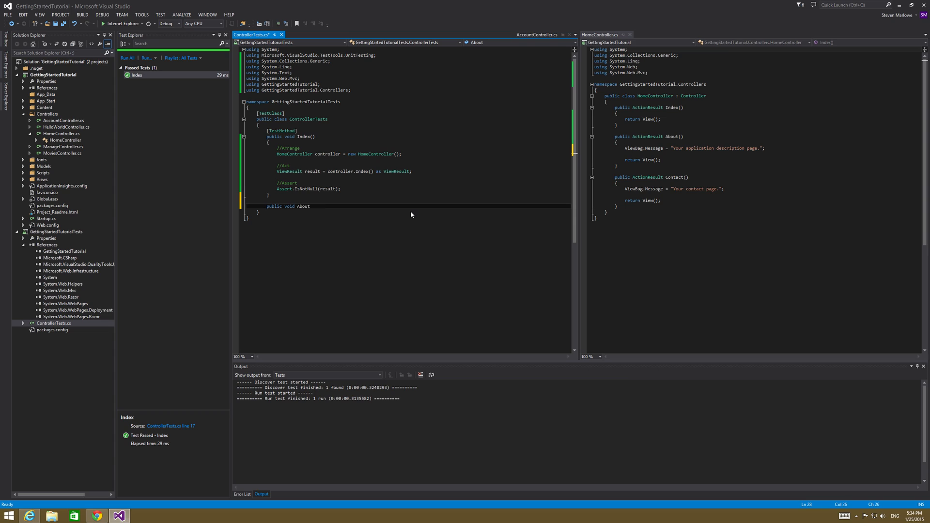
text(())
text({)
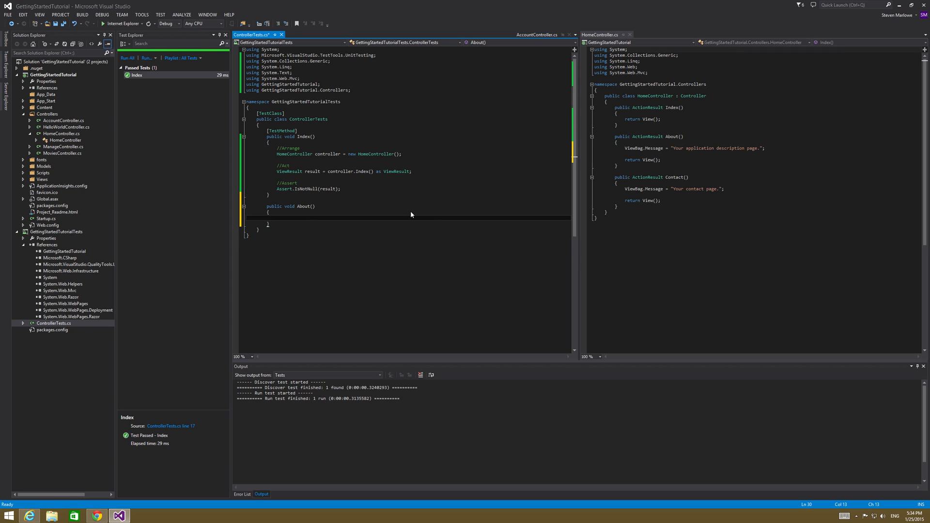
text(//Arrange)
text(HomeController controller = new HomeController();)
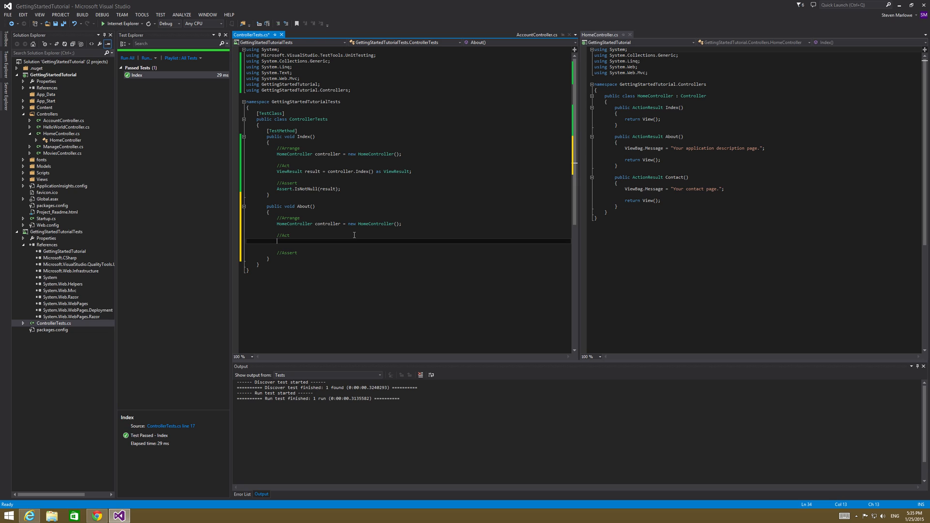
Write the About Act line: result = controller.About() as ViewResult.
text(ViewResult)
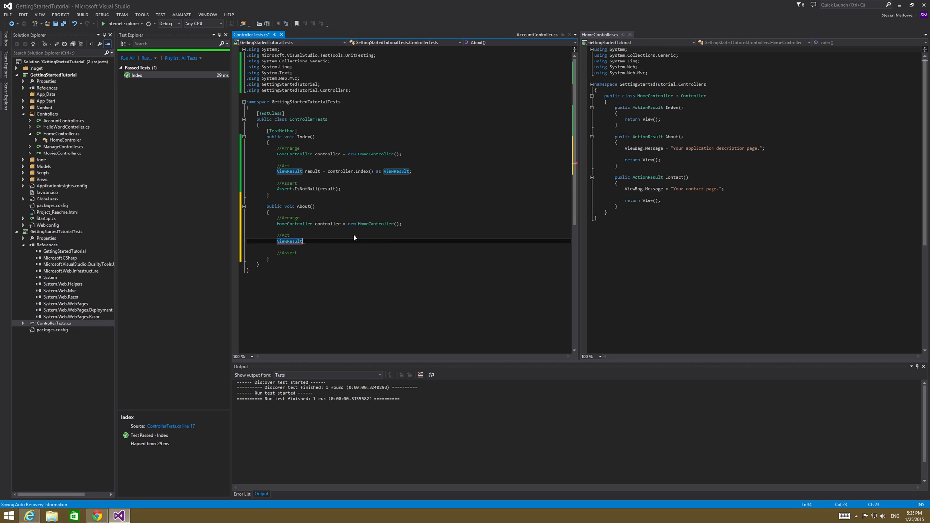
text(result)
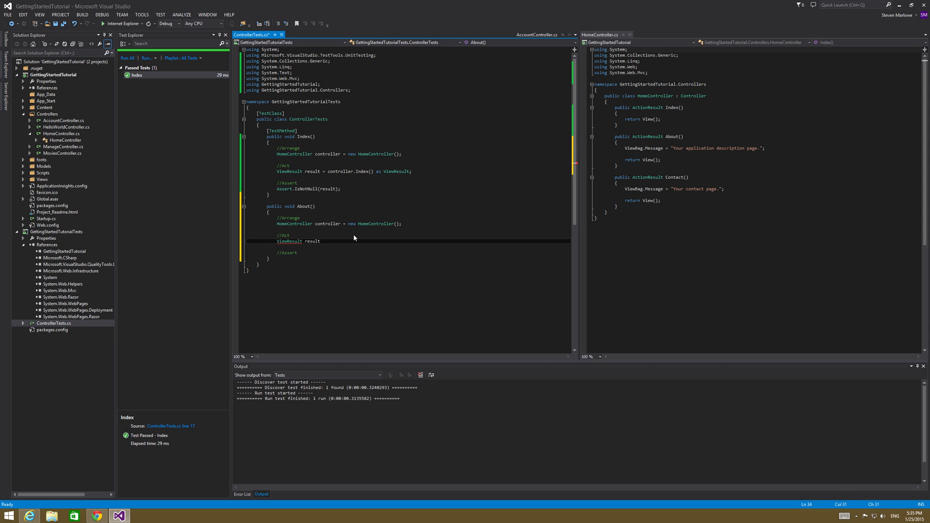
text(=)
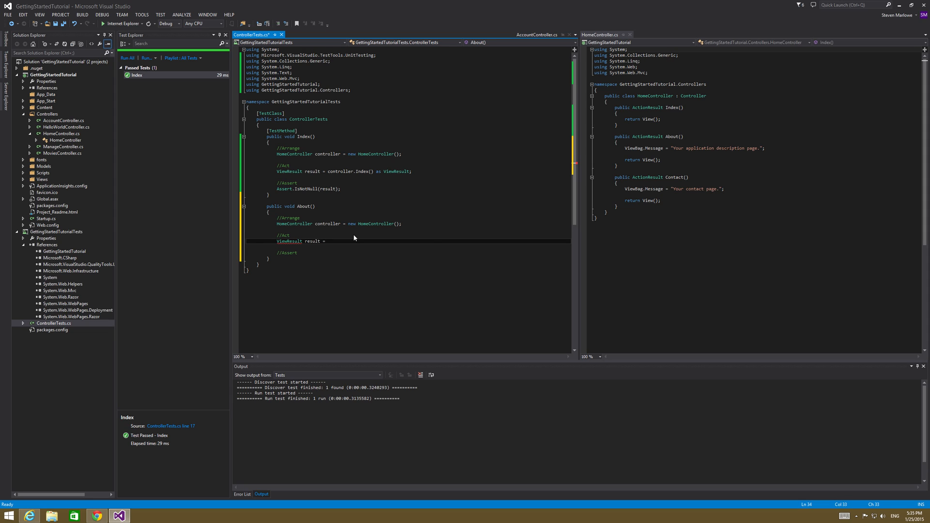
text(controller.About)
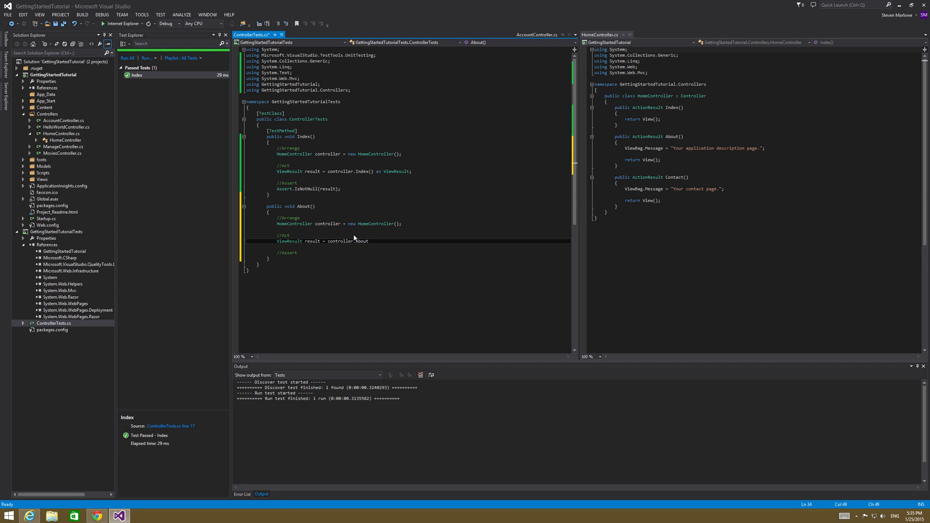
text(() as)
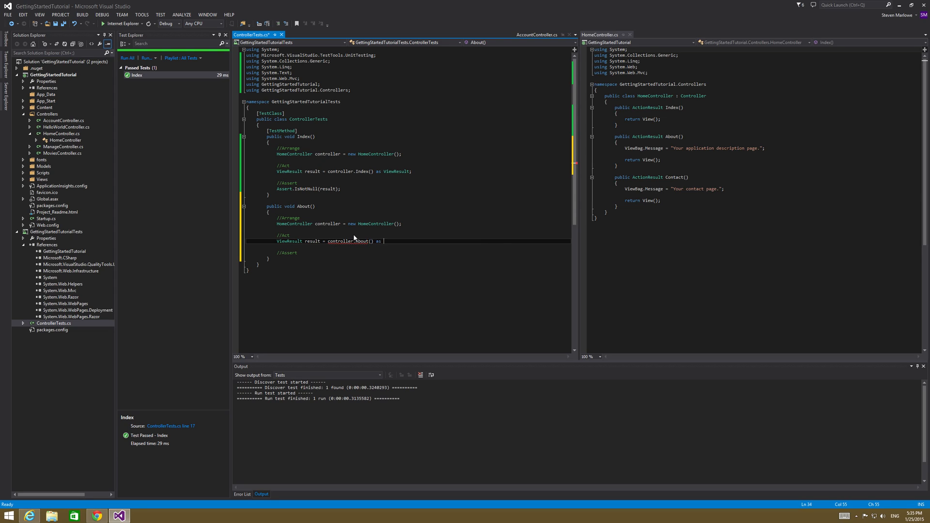
text(View)
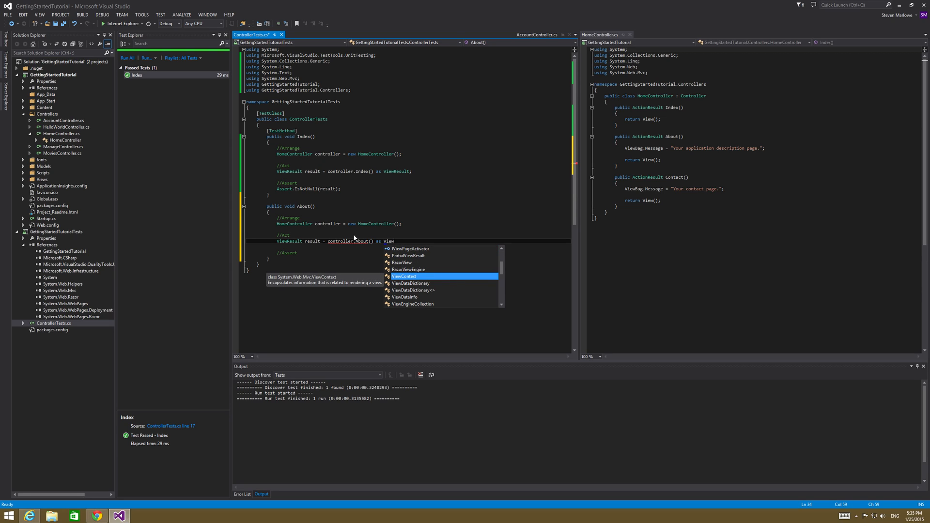
key(Up)
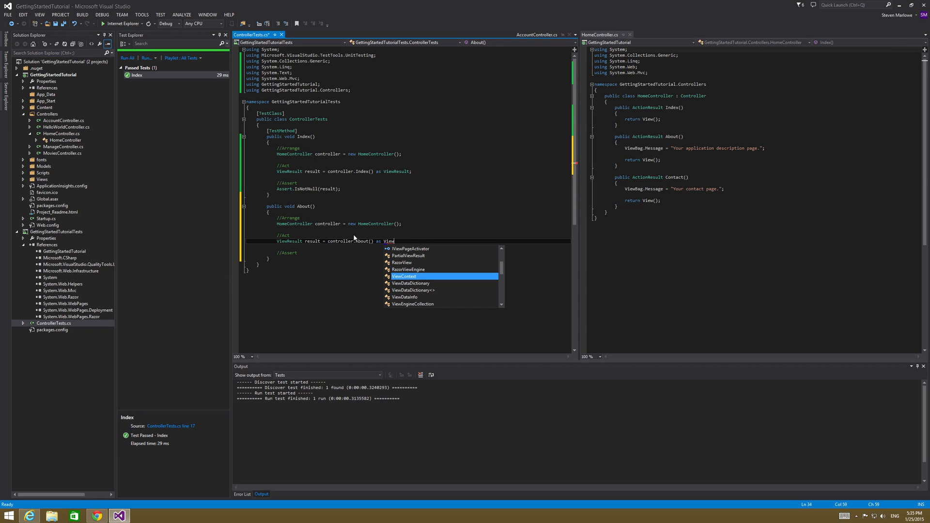
text(ViewResult;)
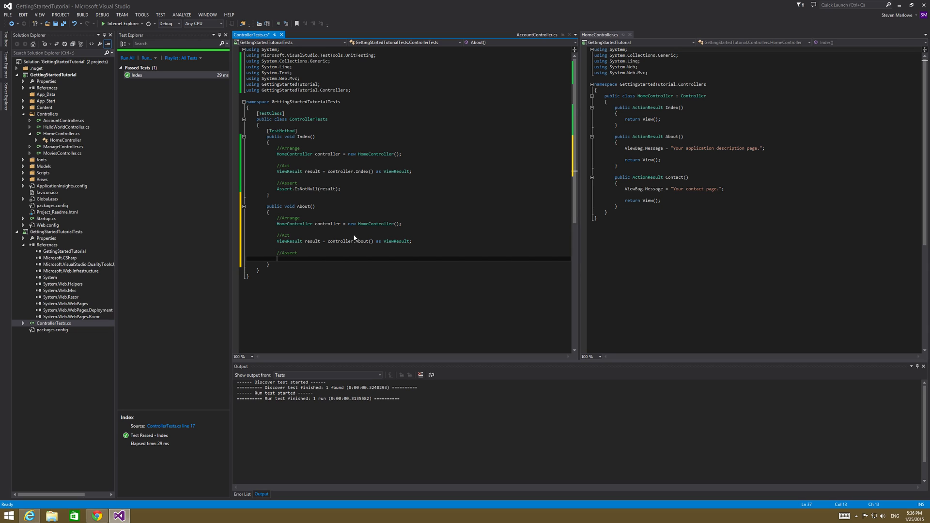
Assert.AreEqual("Your application description page.", result.ViewBag.Message) in the About test.
text(asser)
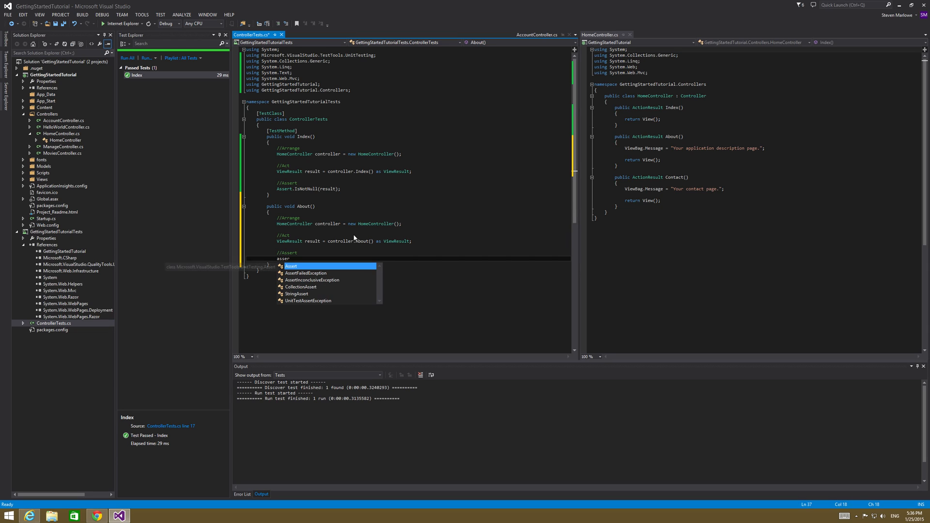
text(.ar)
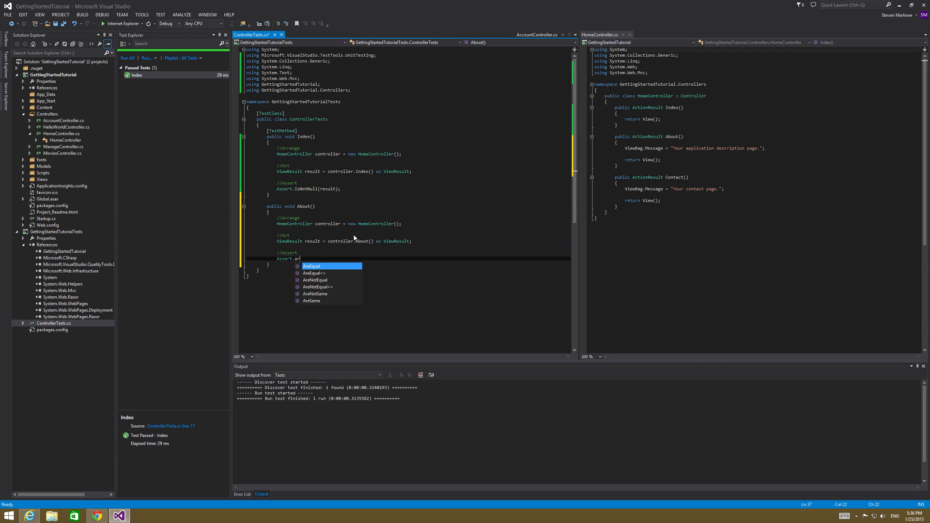
key(Tab)
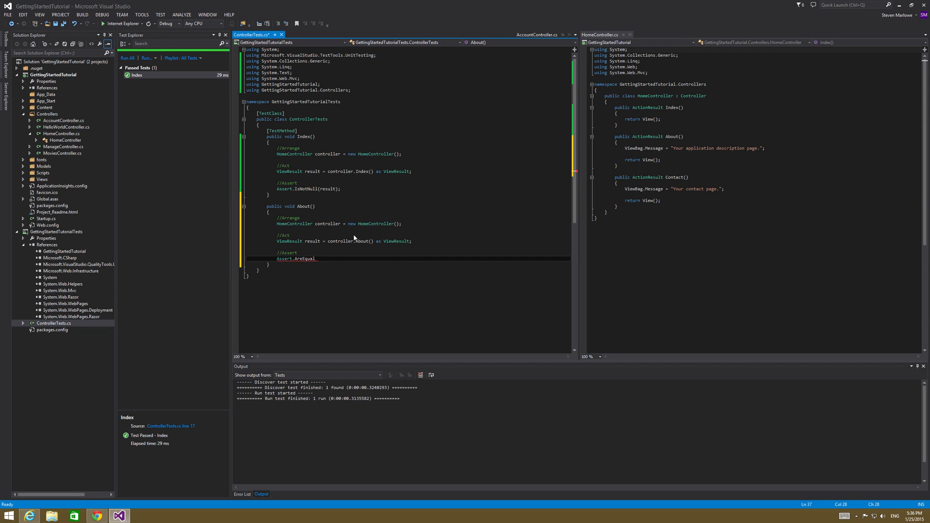
text(("Your application description)
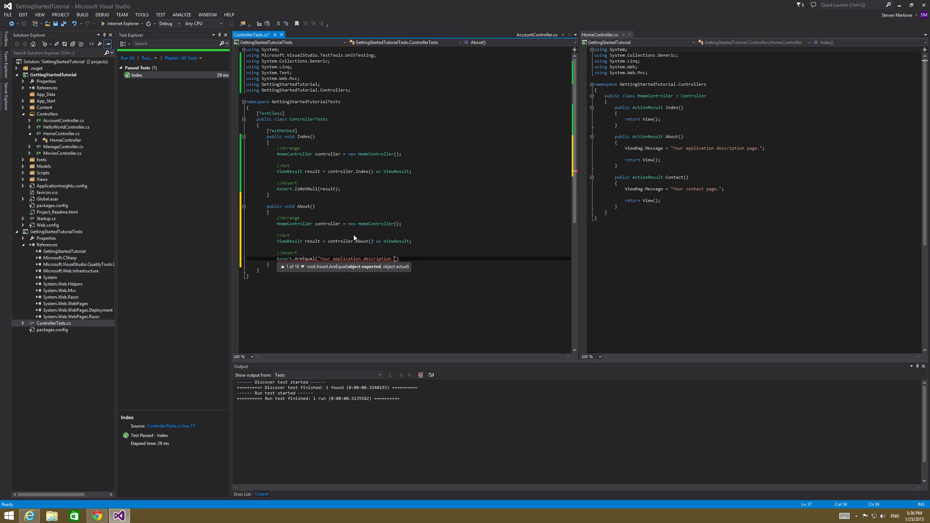
text(page.", resy)
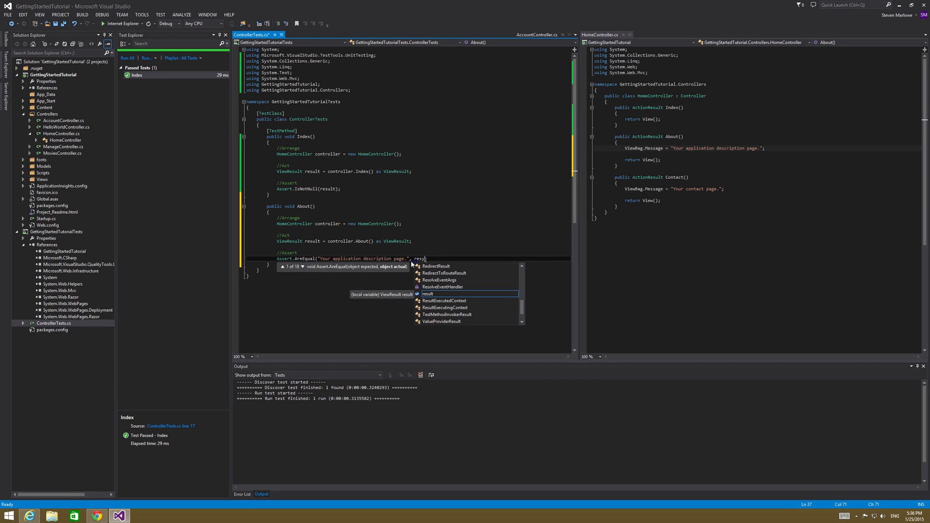
text(result\)
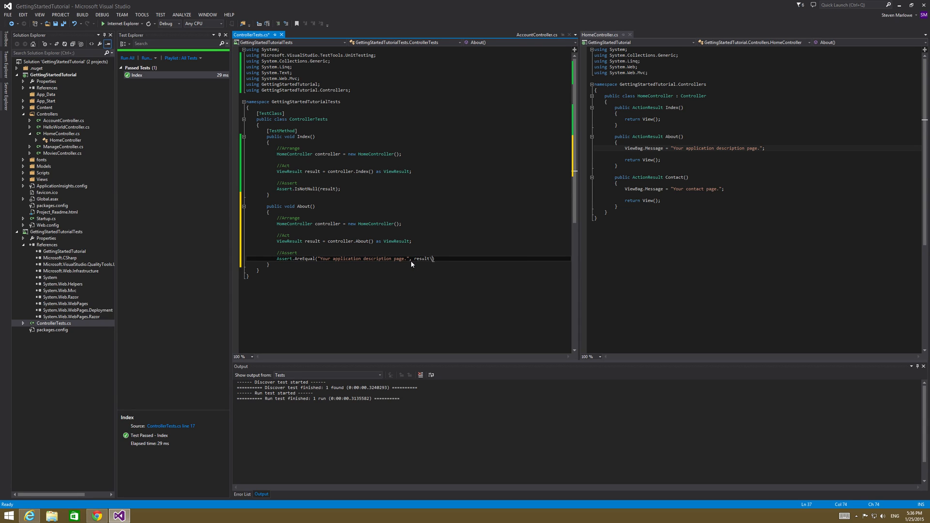
text(.ViewBag.)
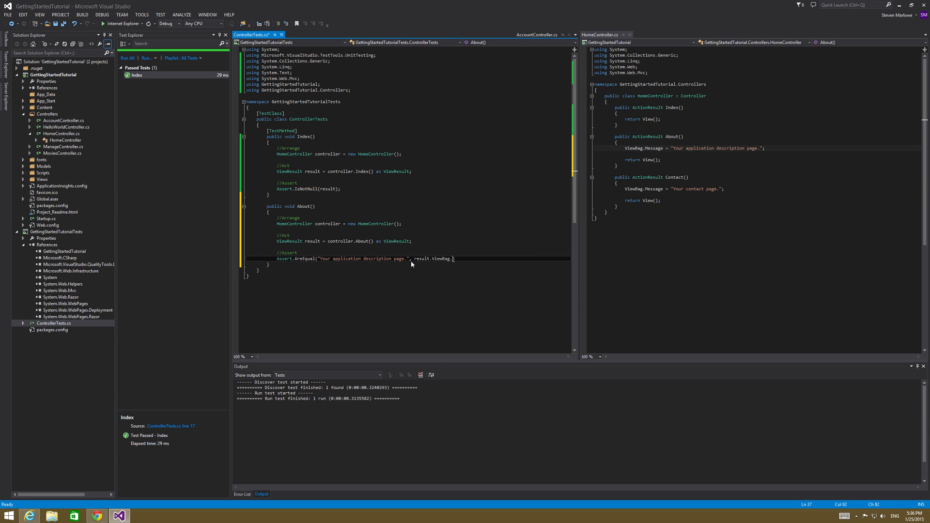
text(M)
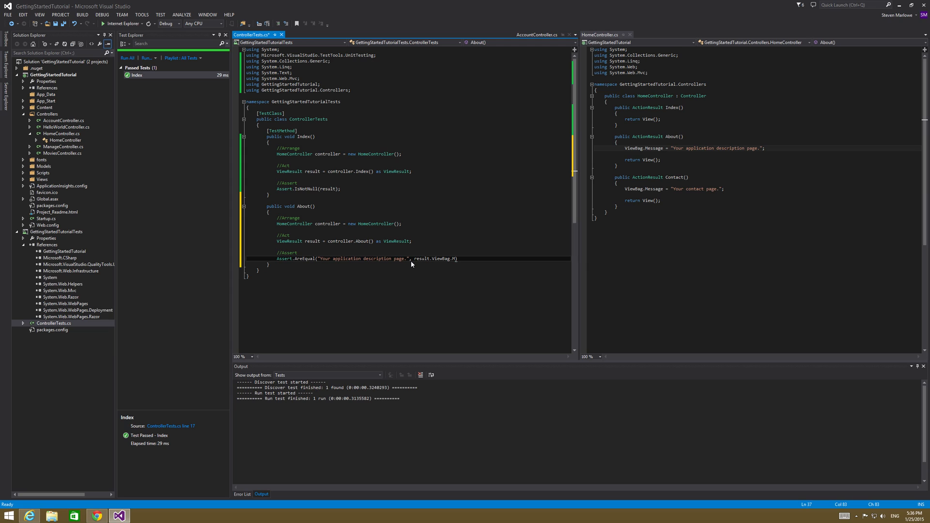
text(essage))
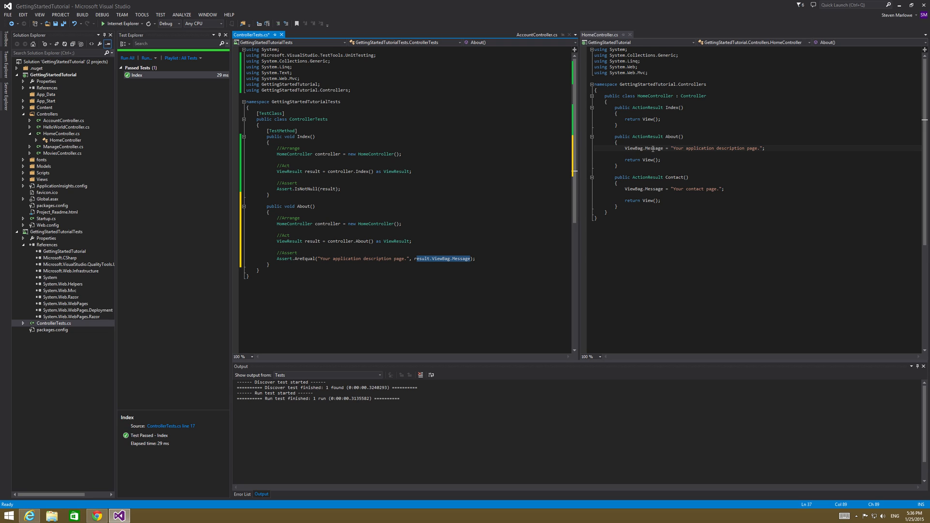
double_click(716, 148)
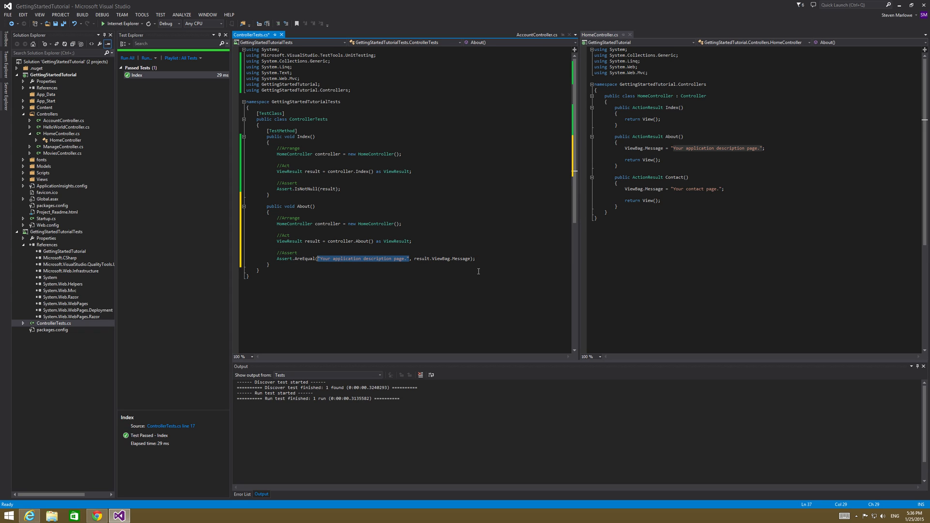
click(269, 264)
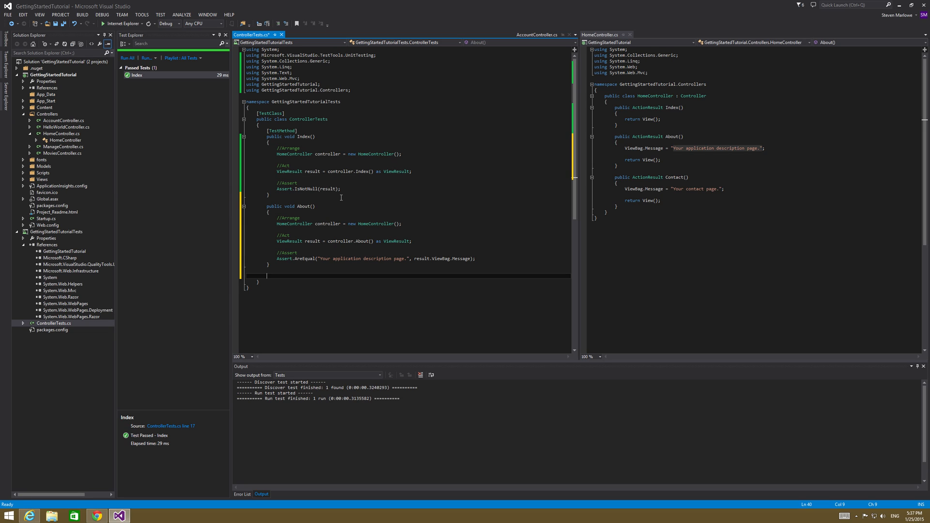
mouse_move(311, 281)
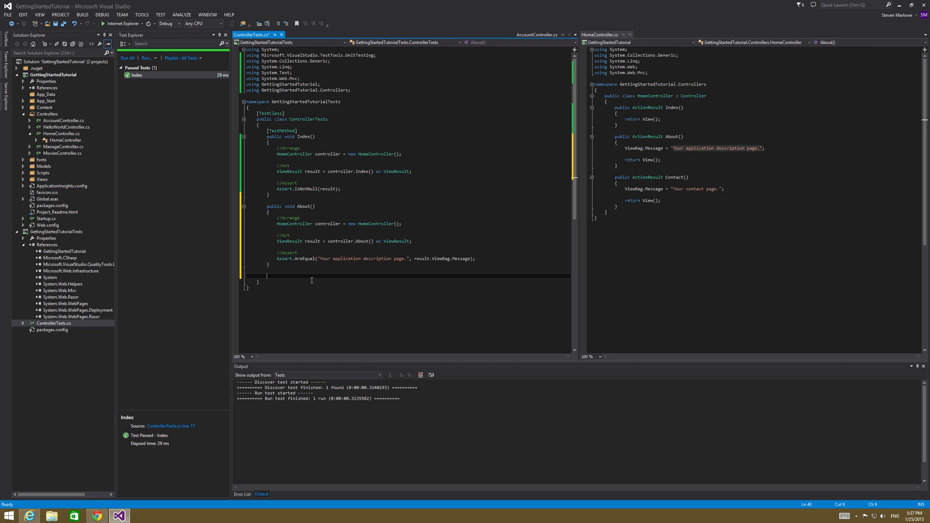
Write public void Contact() with a HomeController created under //Arrange.
text(public)
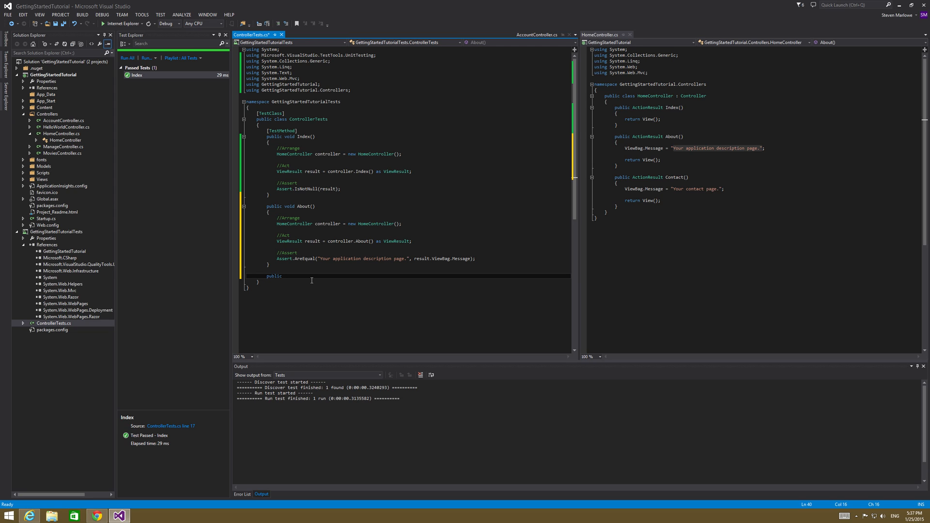
text(void)
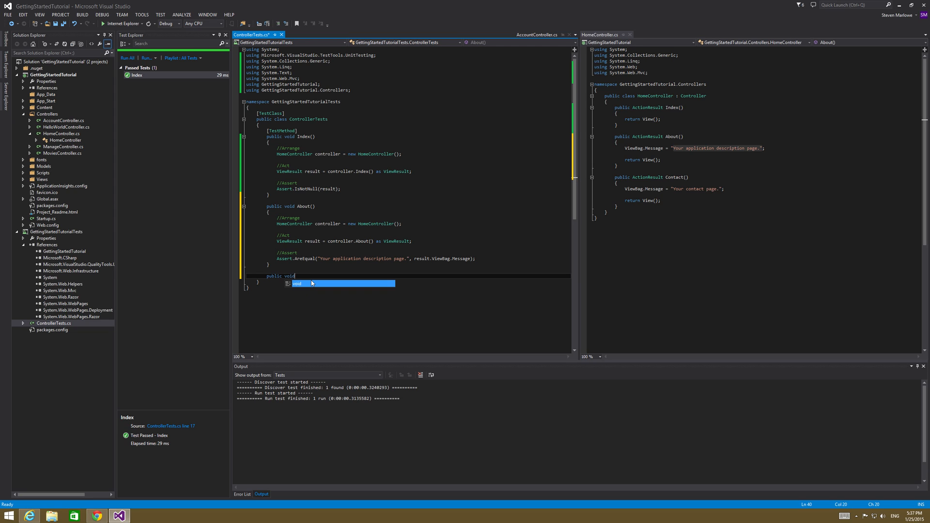
text(Co)
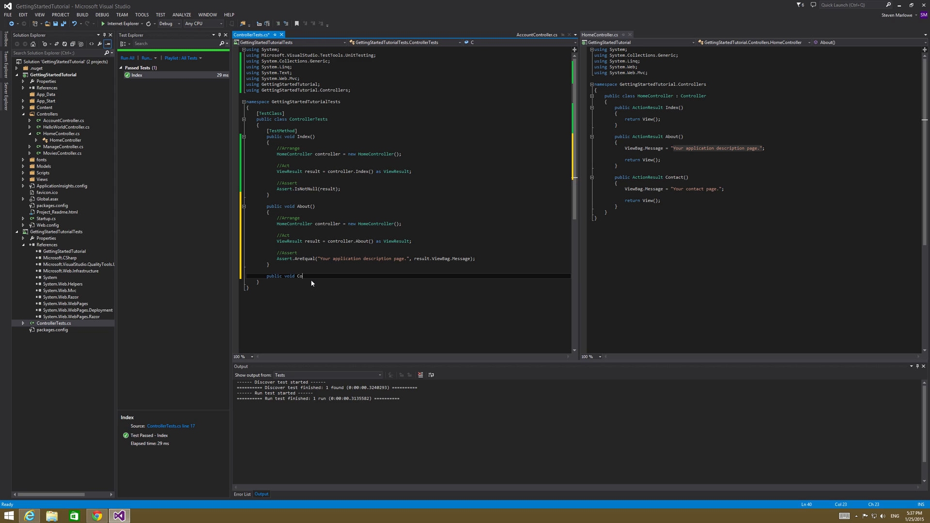
text(ntact())
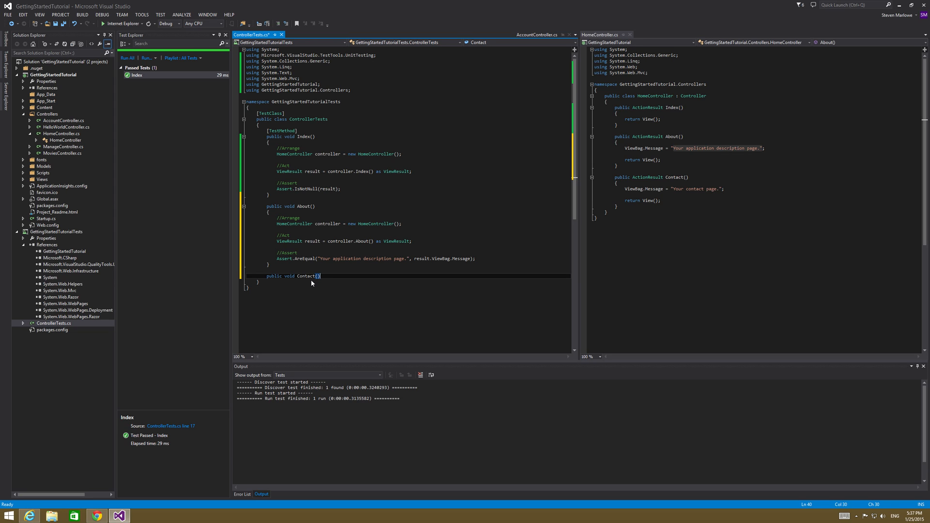
key(Enter)
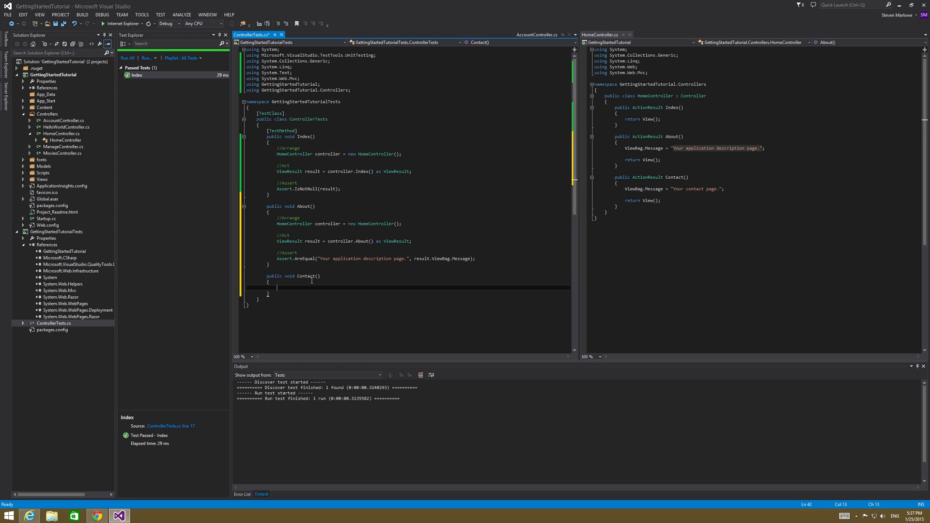
text(//Arrange)
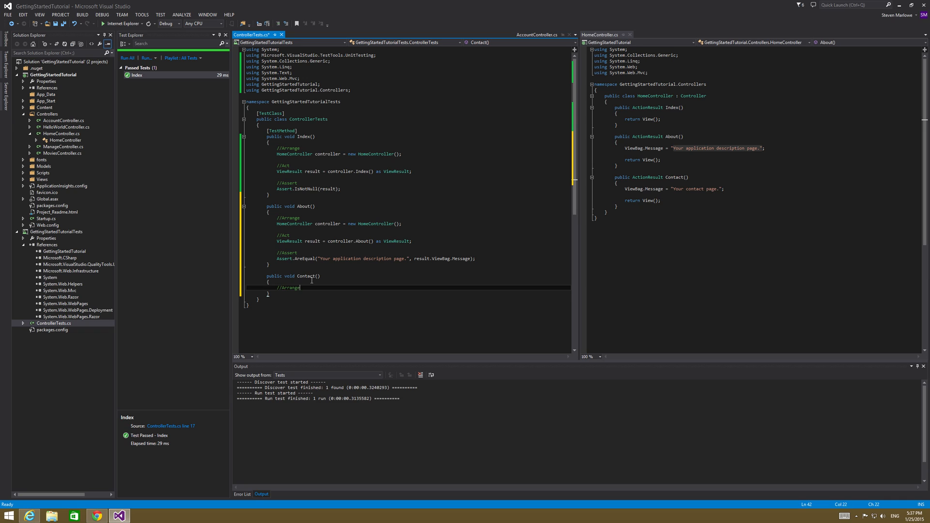
text(HomeController)
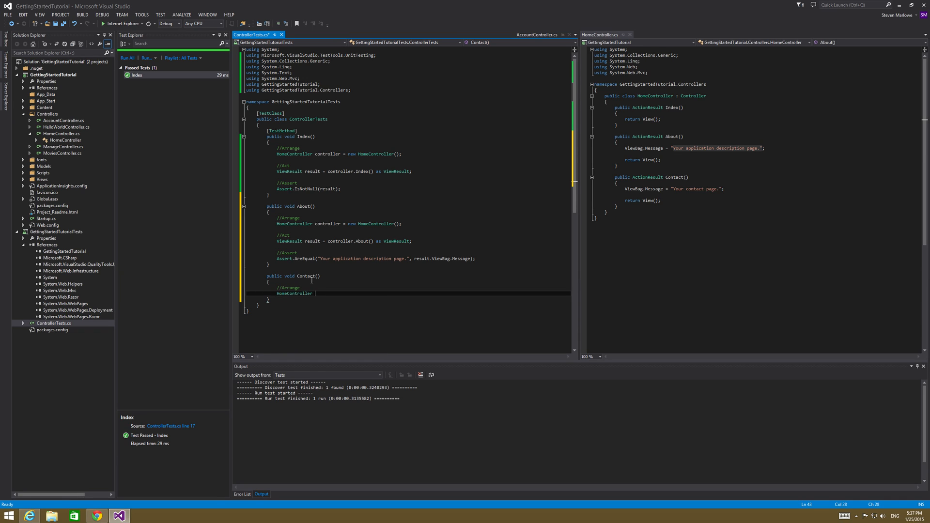
text(cint)
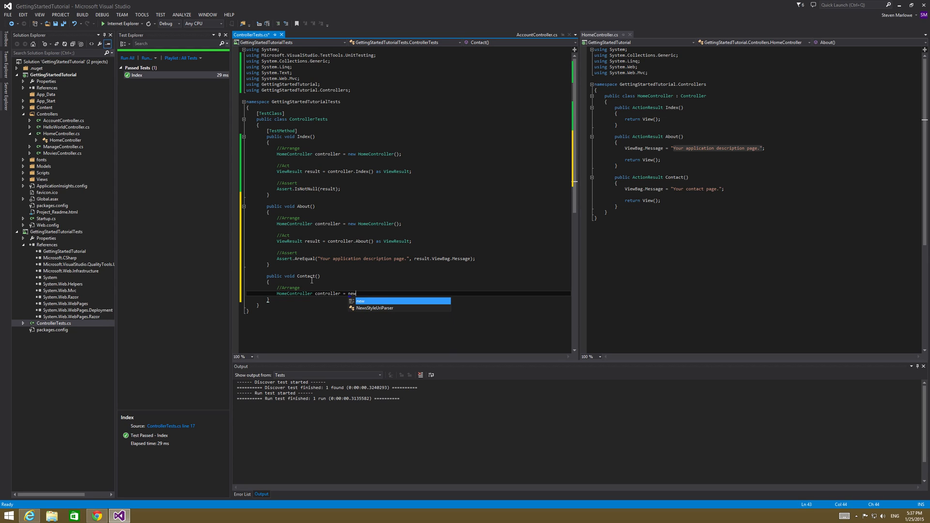
text(HomeController();)
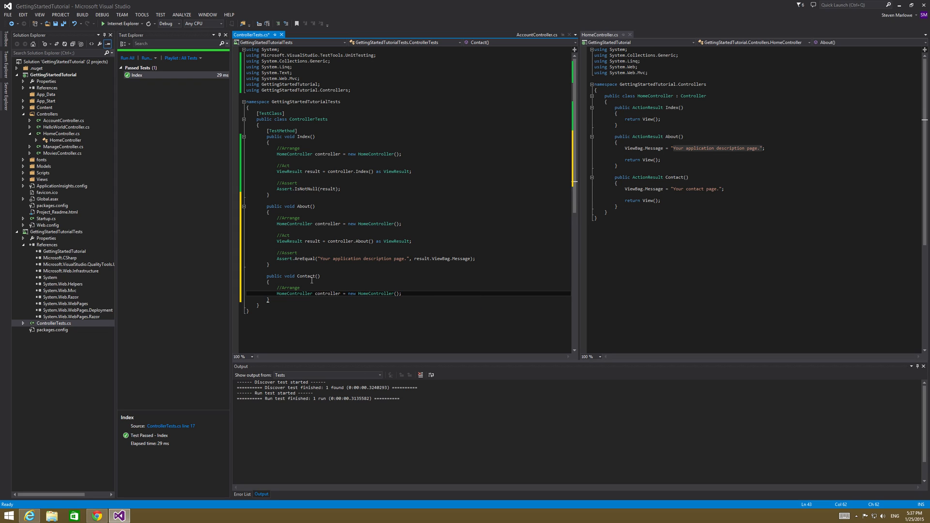
Call controller.Contact() as ViewResult and add Assert.IsNotNull(result).
text(//Act)
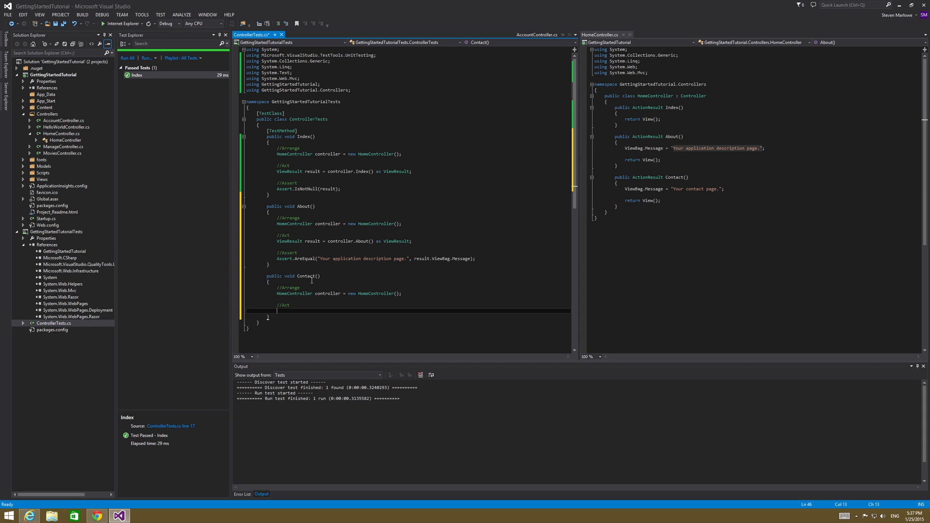
text(view)
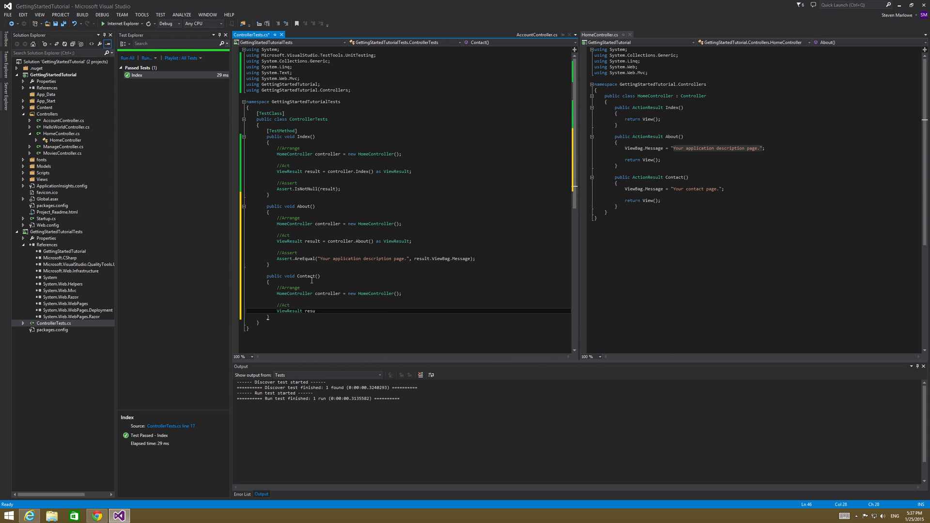
text(lt =)
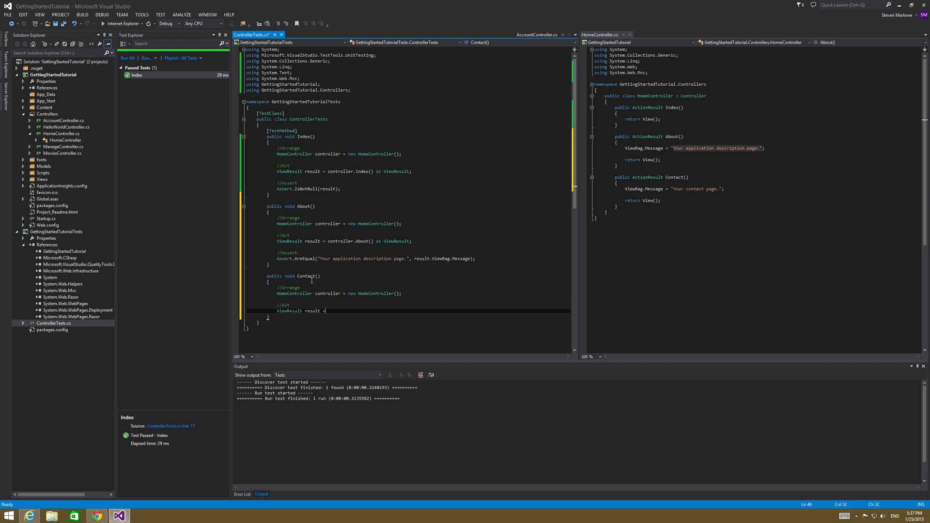
text(controller.Contact()
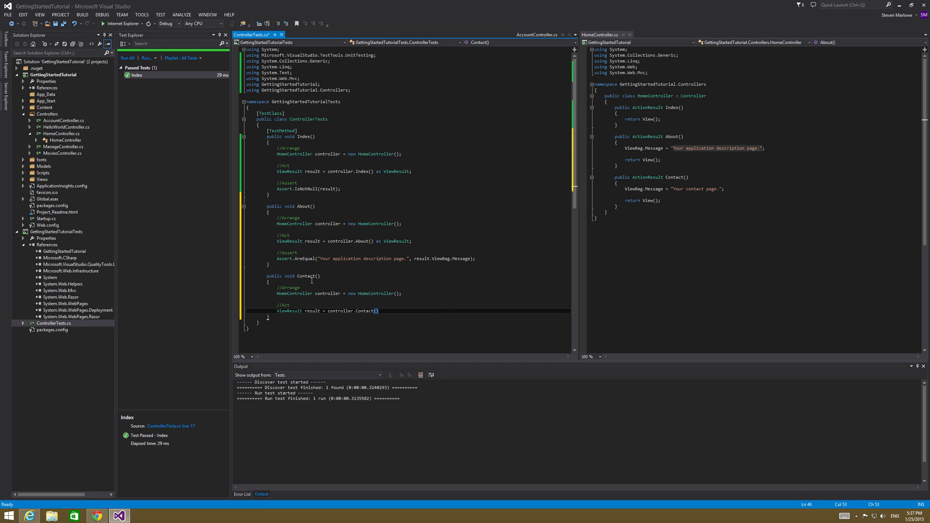
text(;)
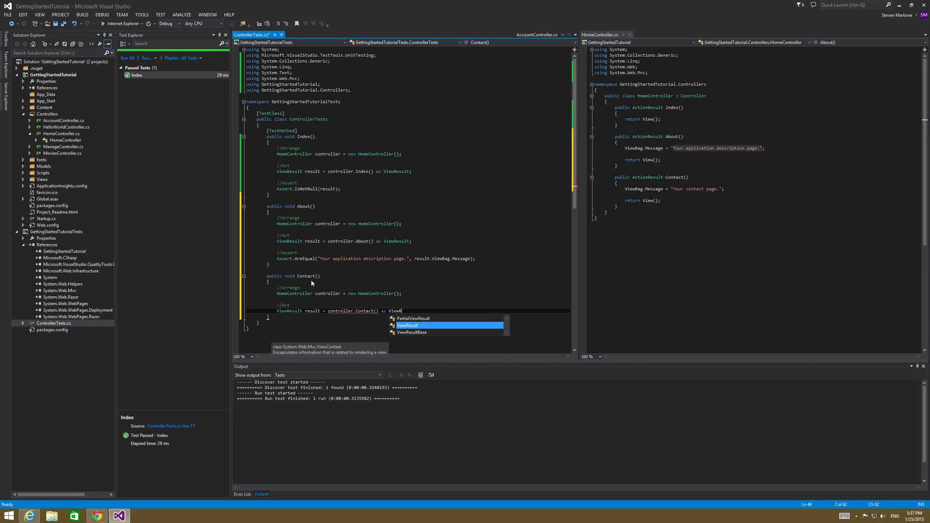
key(Tab)
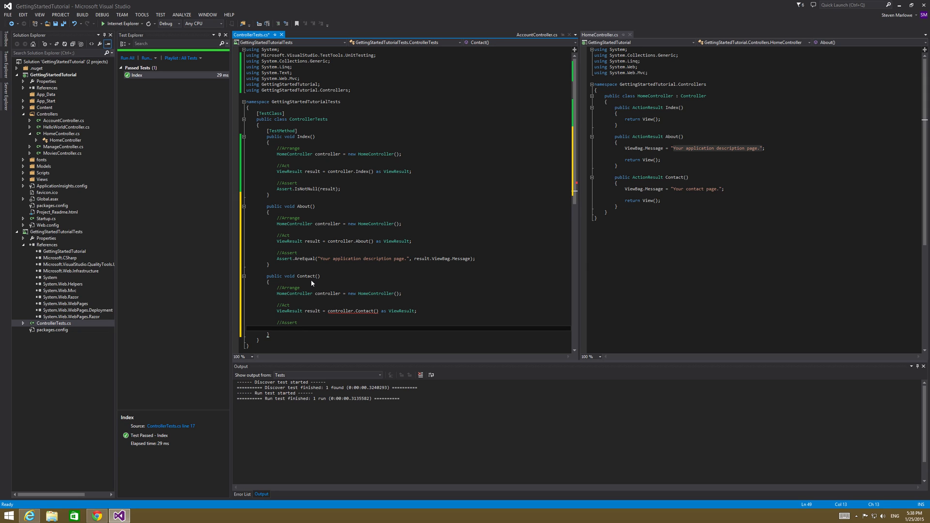
text(Assert)
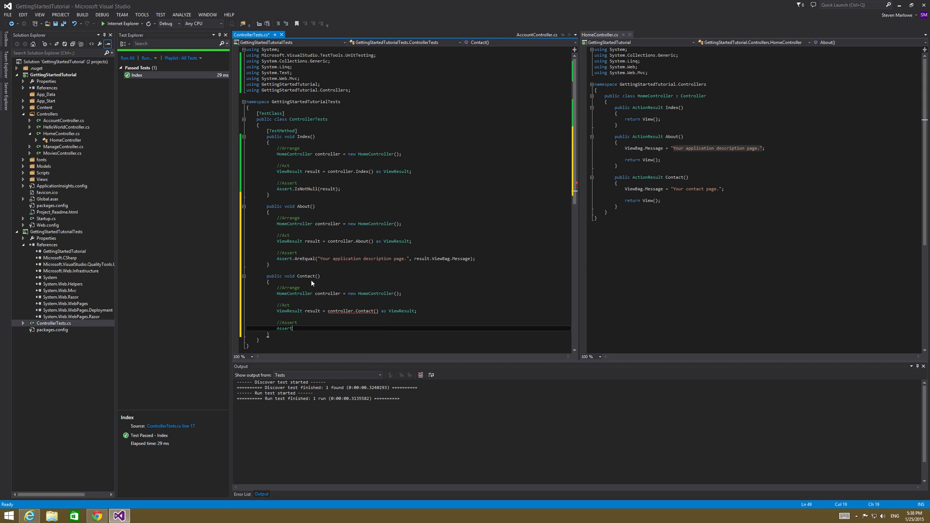
text(.Isn)
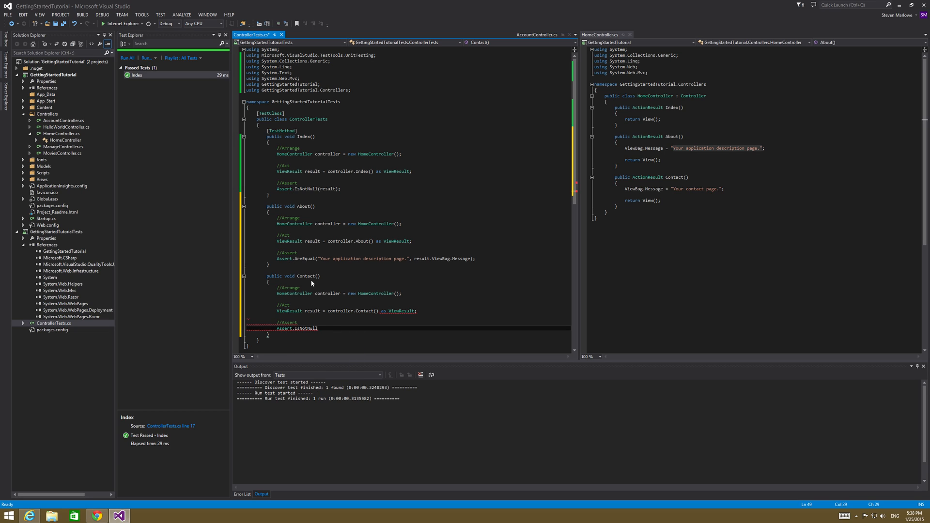
text((result)
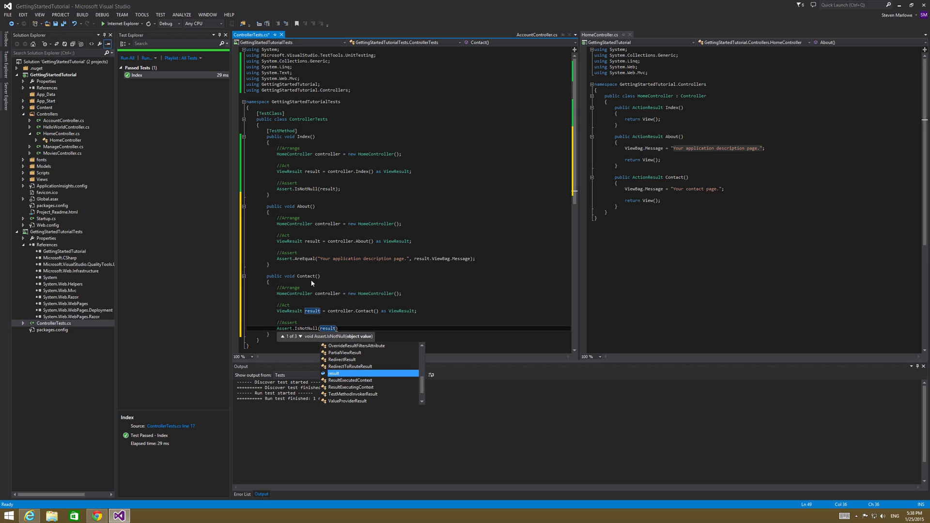
key(Escape)
text(;)
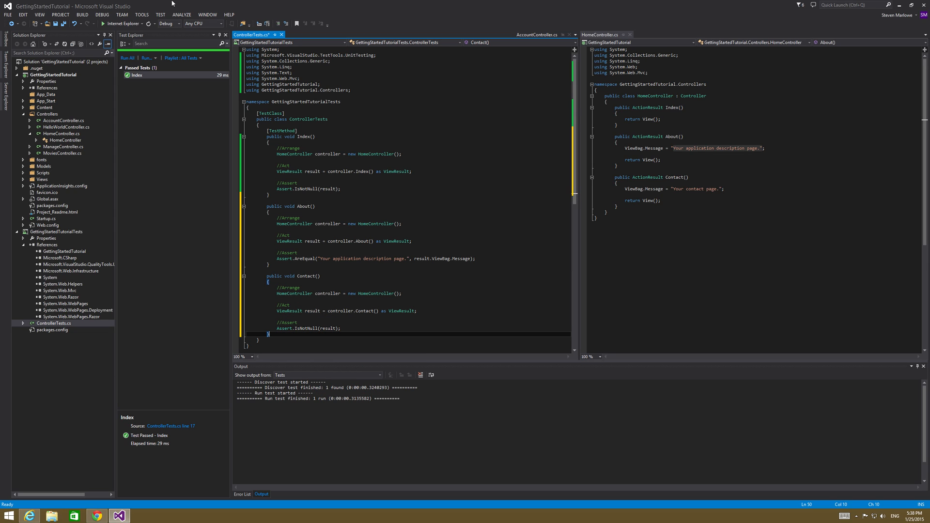
Run all tests twice, then place the cursor above the About() method.
click(172, 14)
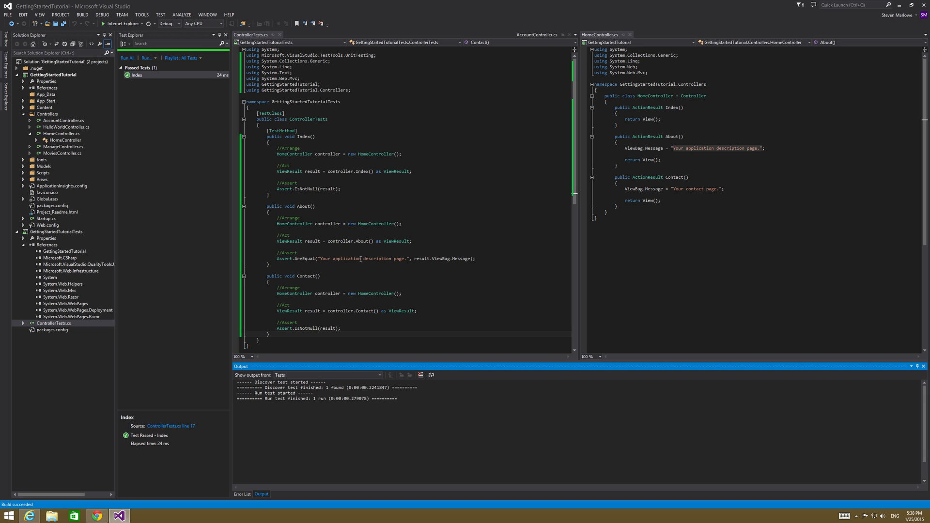
mouse_move(192, 200)
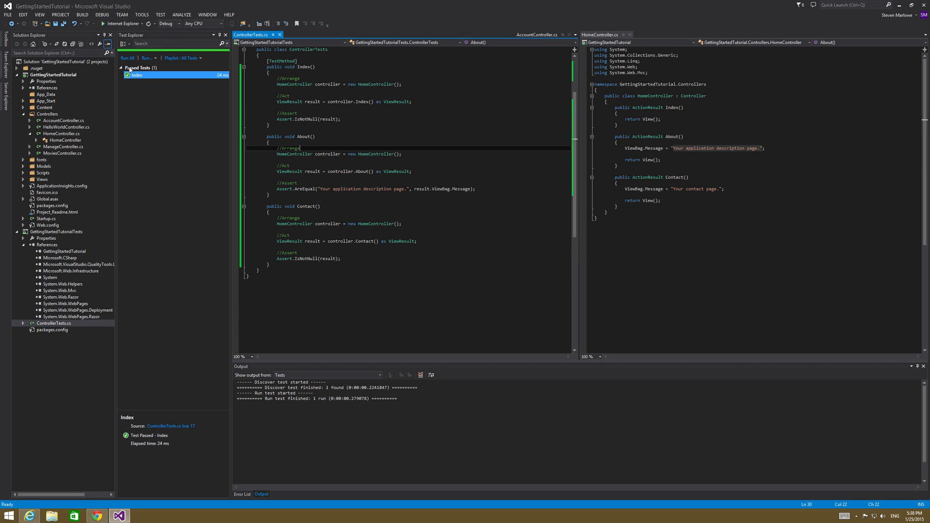
click(171, 14)
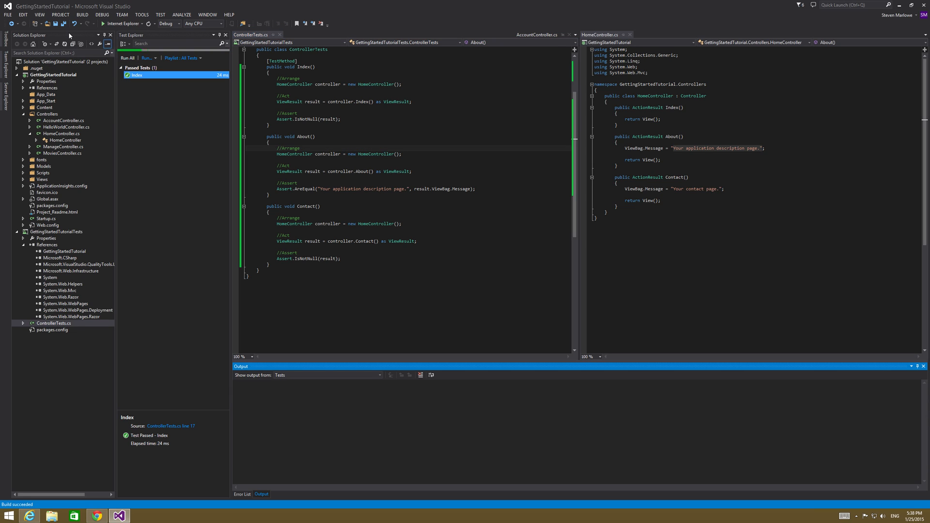
click(127, 57)
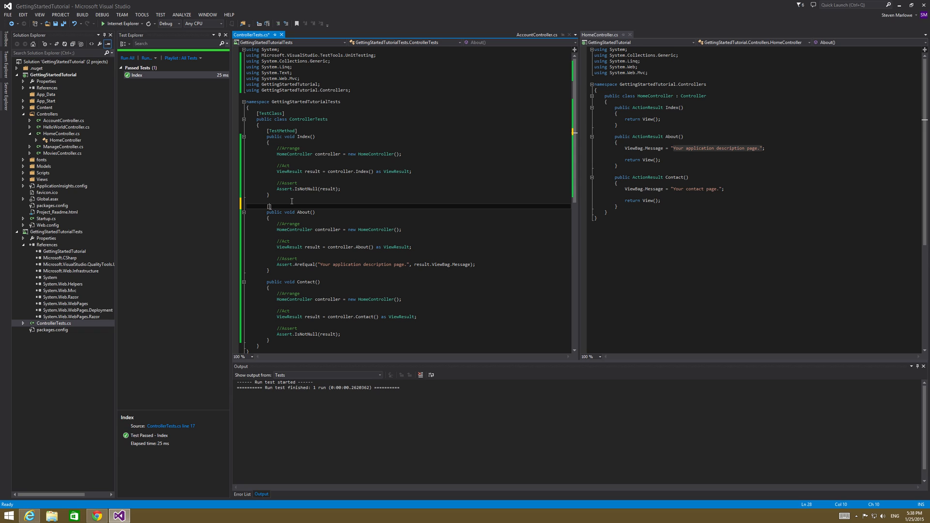
Add [TestMethod] attributes to About() and Contact(), then run all tests.
text([tes)
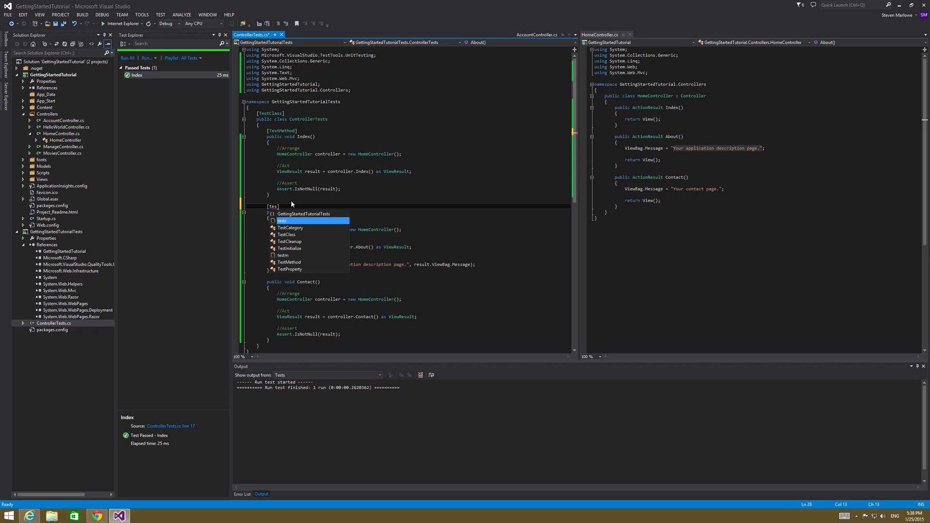
text(tMethod)
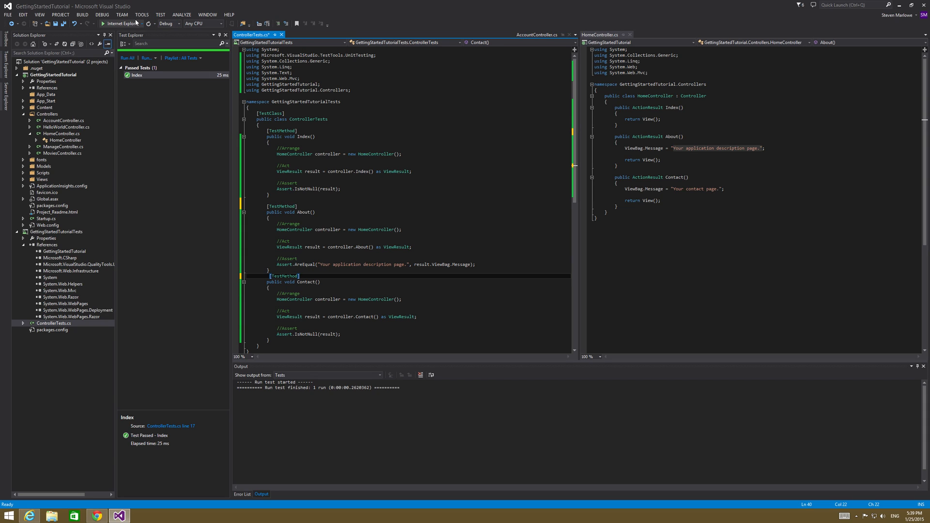
click(163, 14)
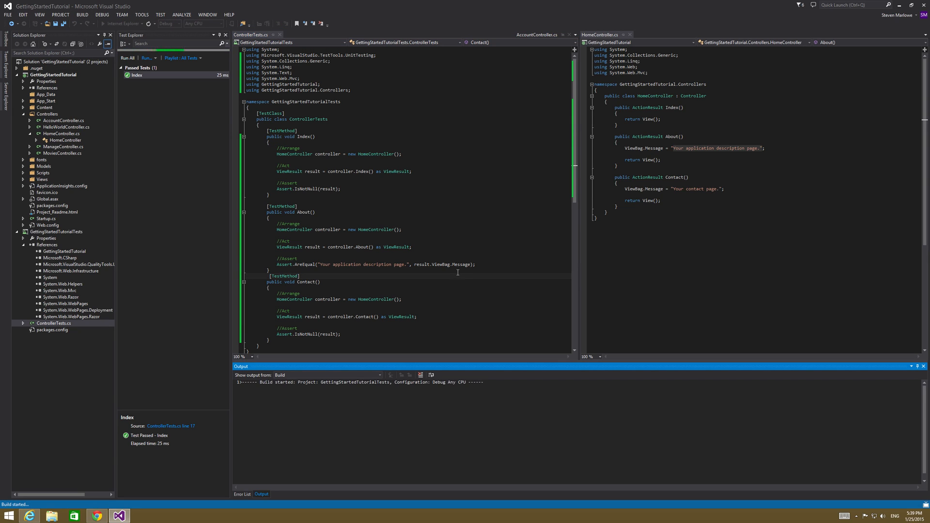
Check the About, Contact and Index test results in Test Explorer.
click(127, 58)
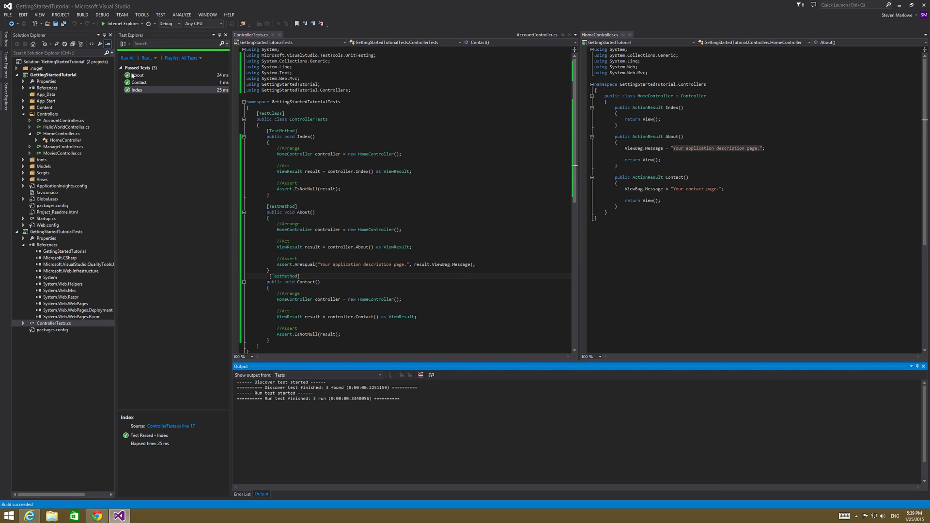
click(139, 82)
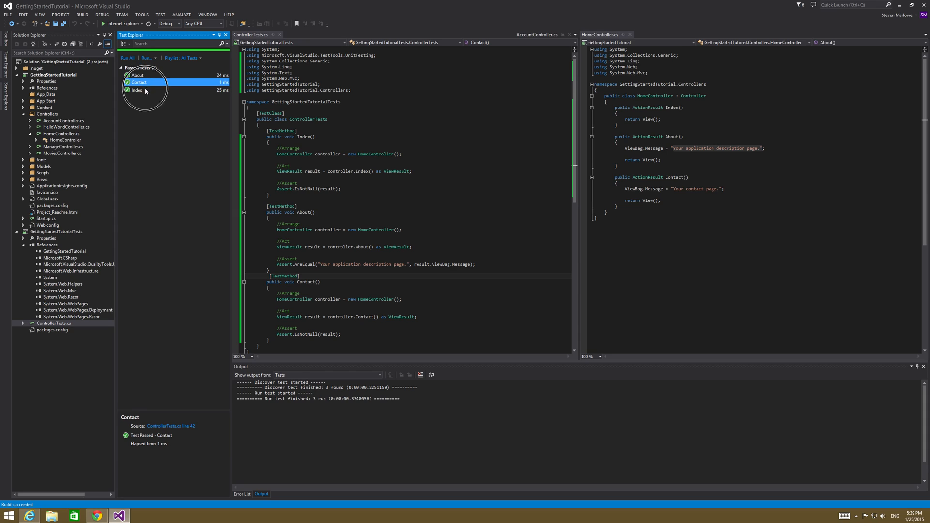
click(138, 90)
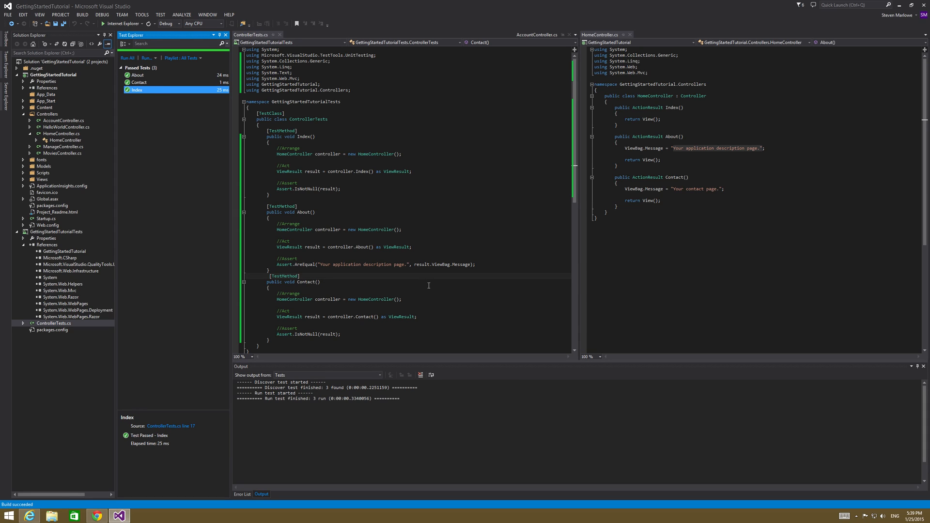
mouse_move(387, 264)
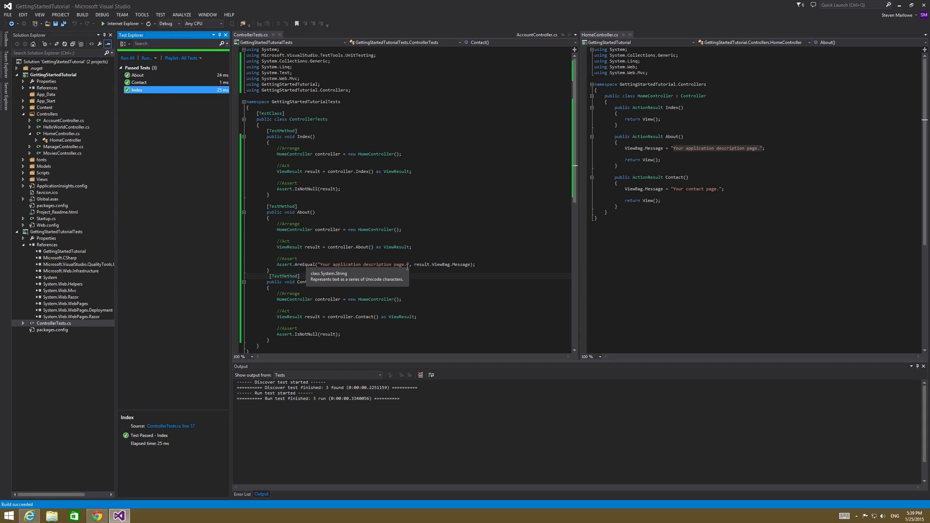
mouse_move(334, 265)
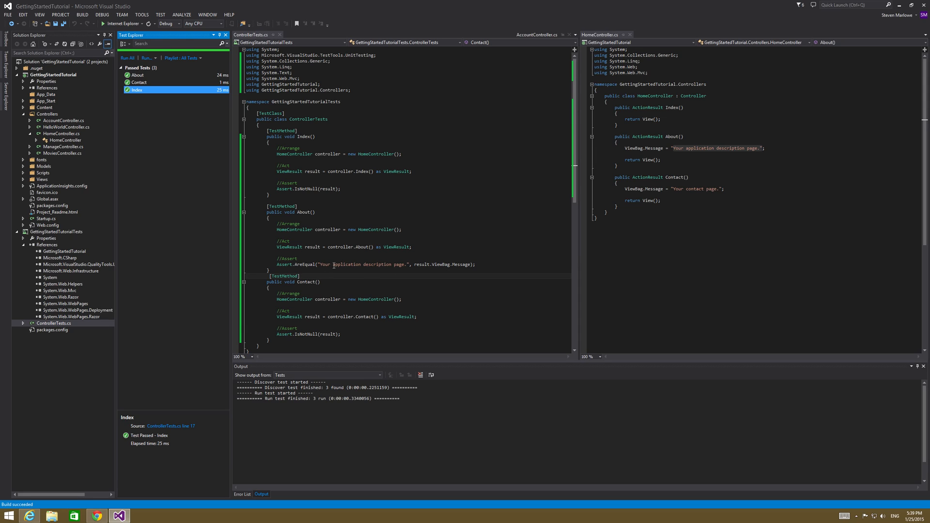
Delete 'Your' from the About expected message, then rerun Contact and About individually.
double_click(326, 265)
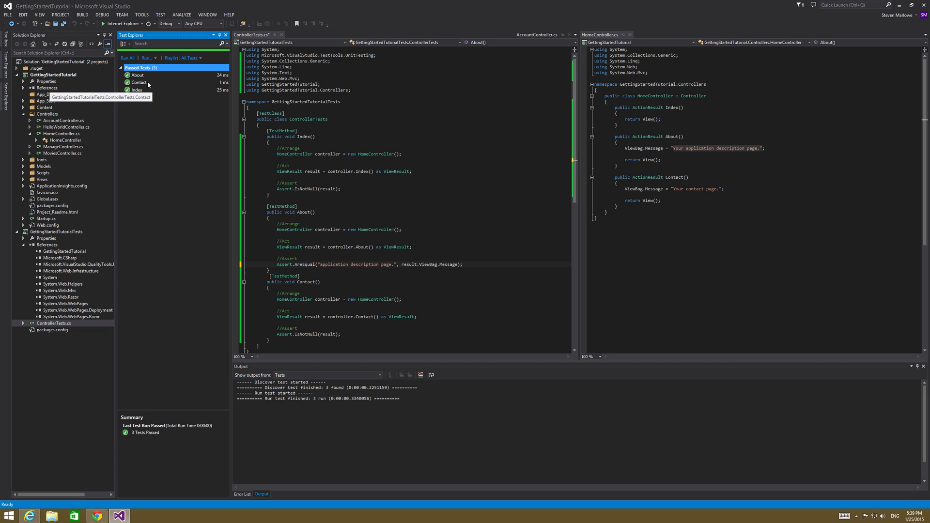
right_click(140, 83)
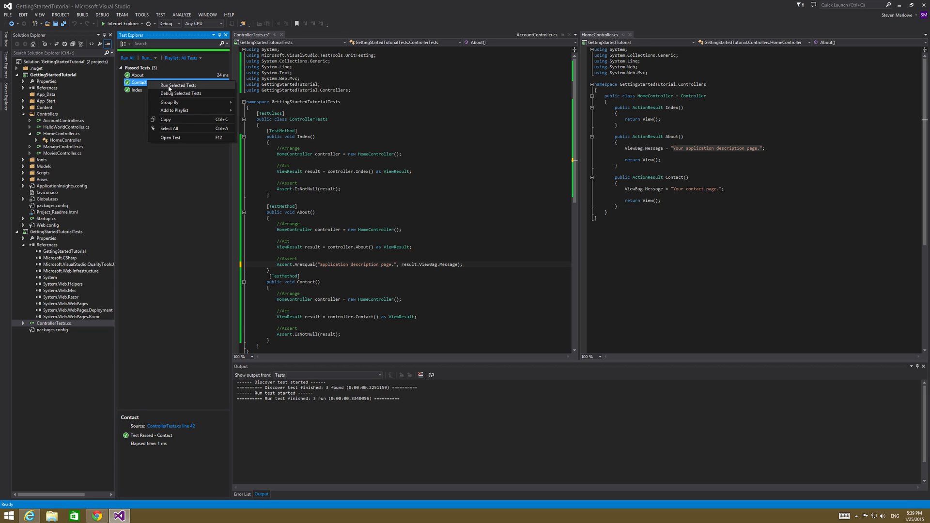
click(178, 85)
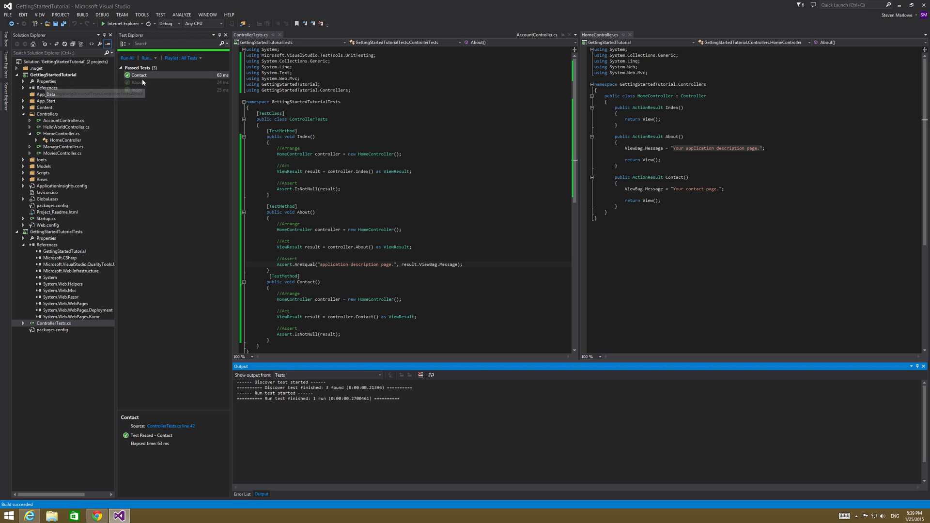
right_click(136, 82)
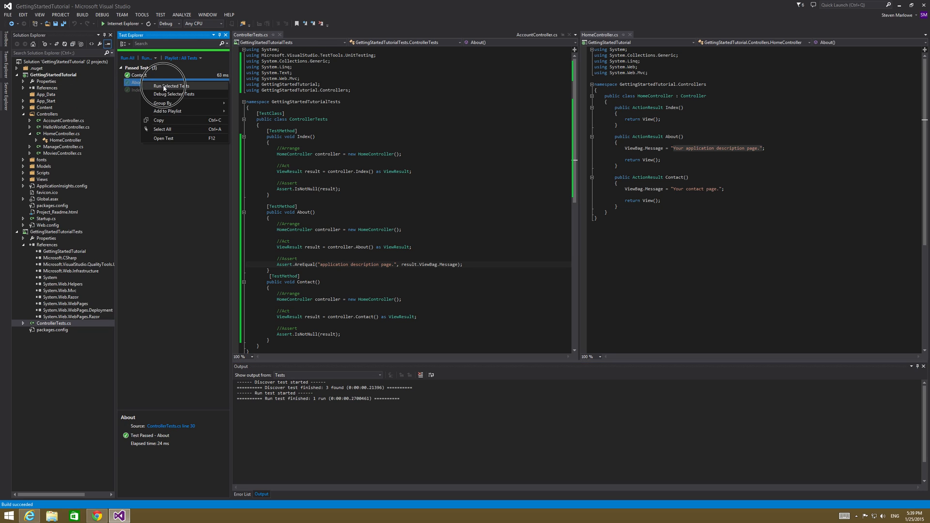
click(167, 86)
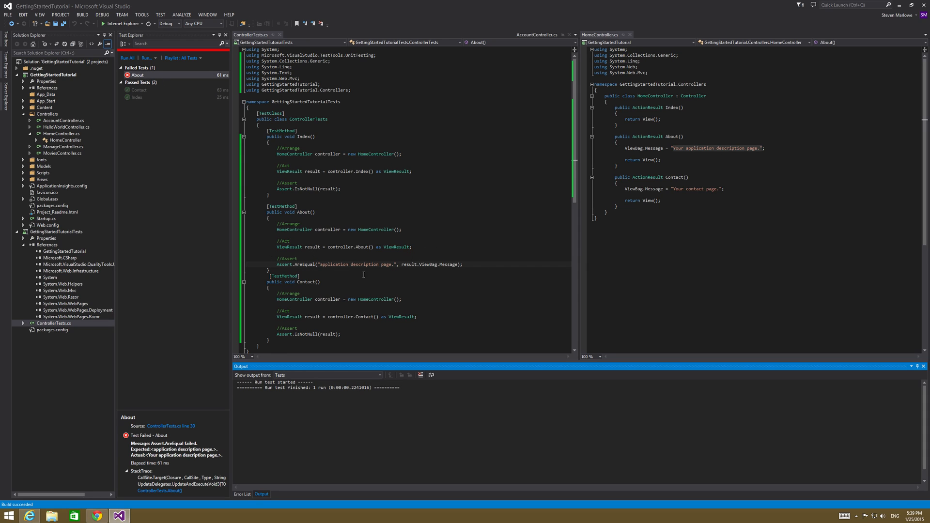
Restore the About test's expected message to "Your application description page.".
click(390, 265)
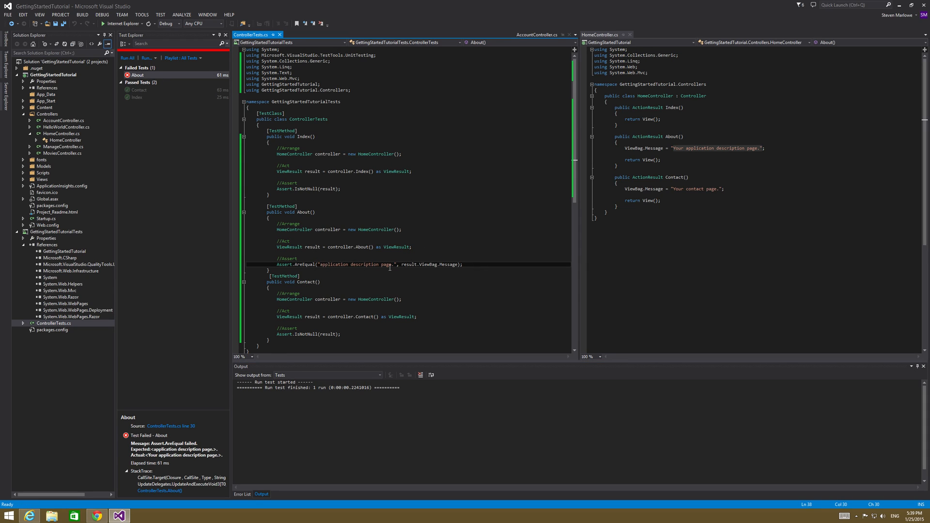
mouse_move(420, 257)
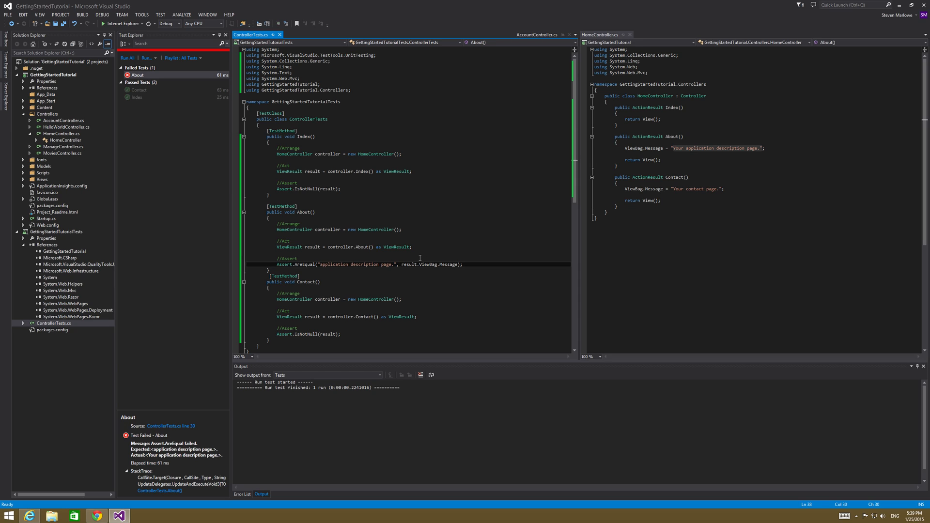
text(Your)
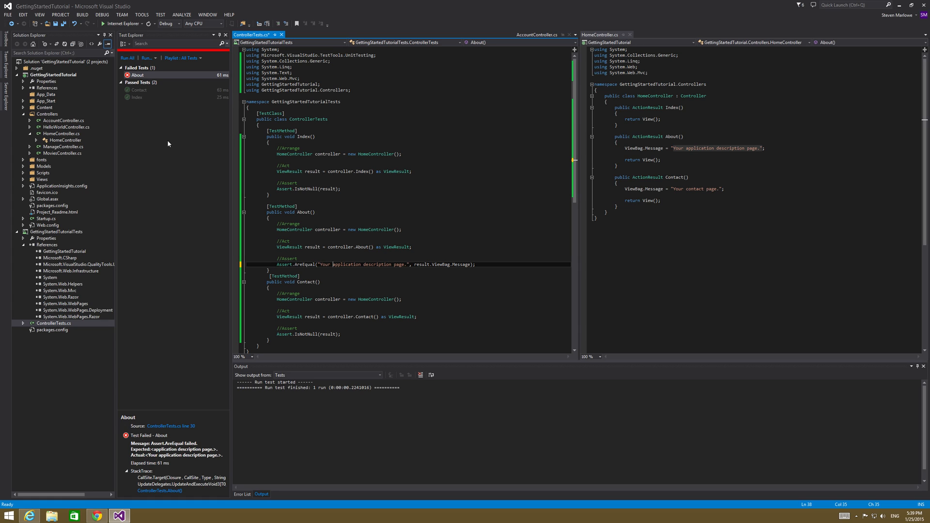
scroll(down, 3)
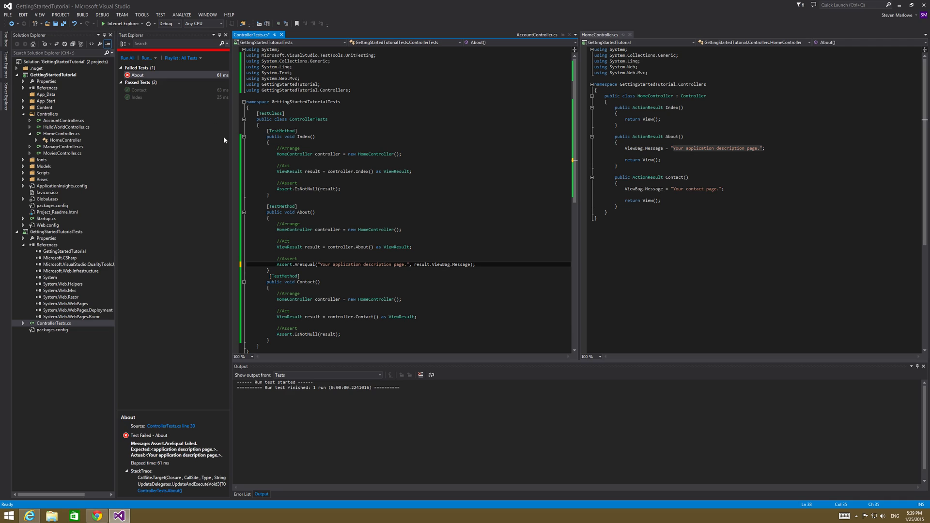
mouse_move(338, 184)
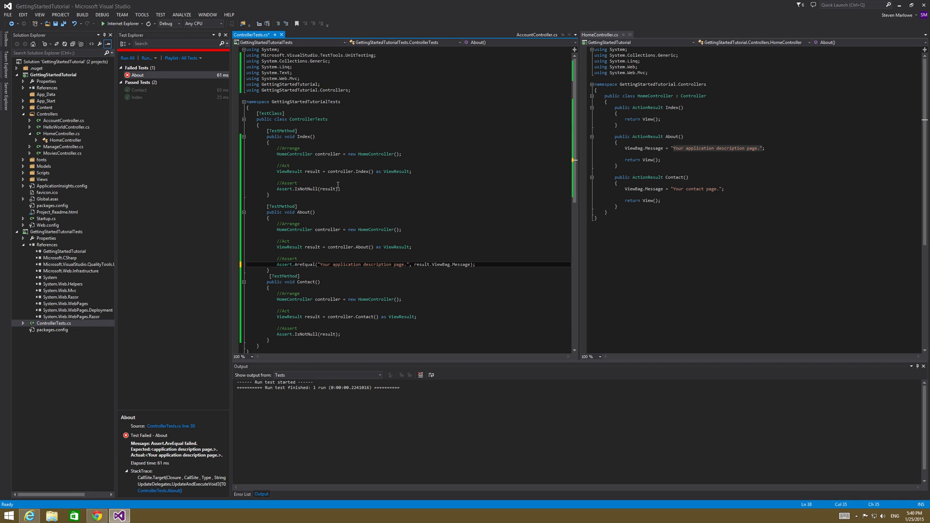